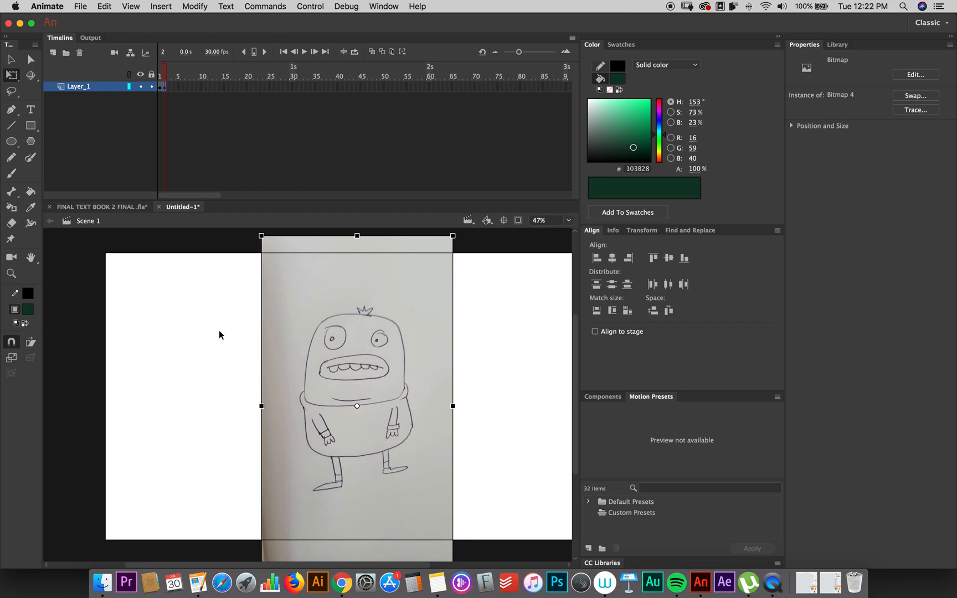
{"action": "mouse_move", "coordinate": [210, 336]}
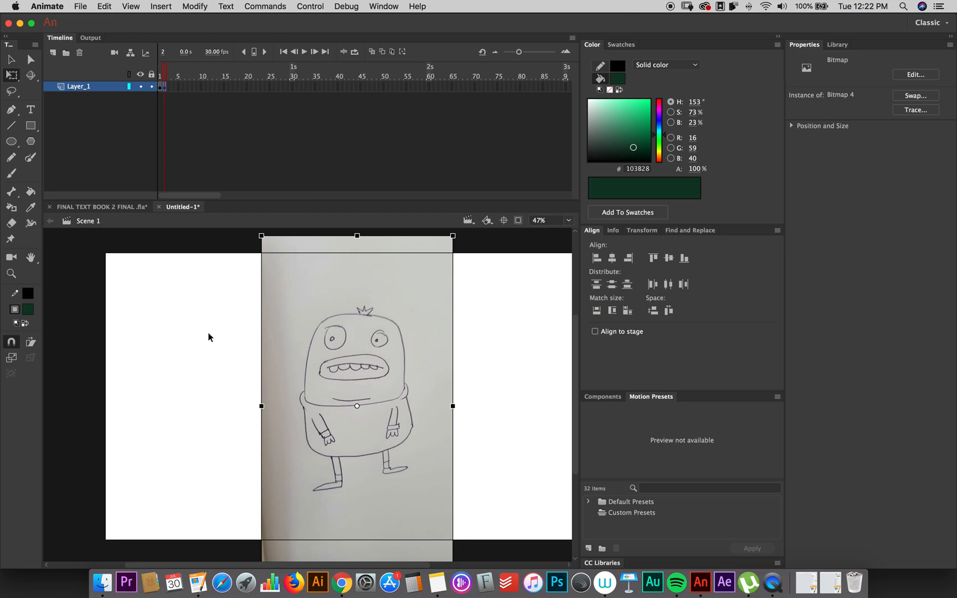
{"action": "mouse_move", "coordinate": [222, 396]}
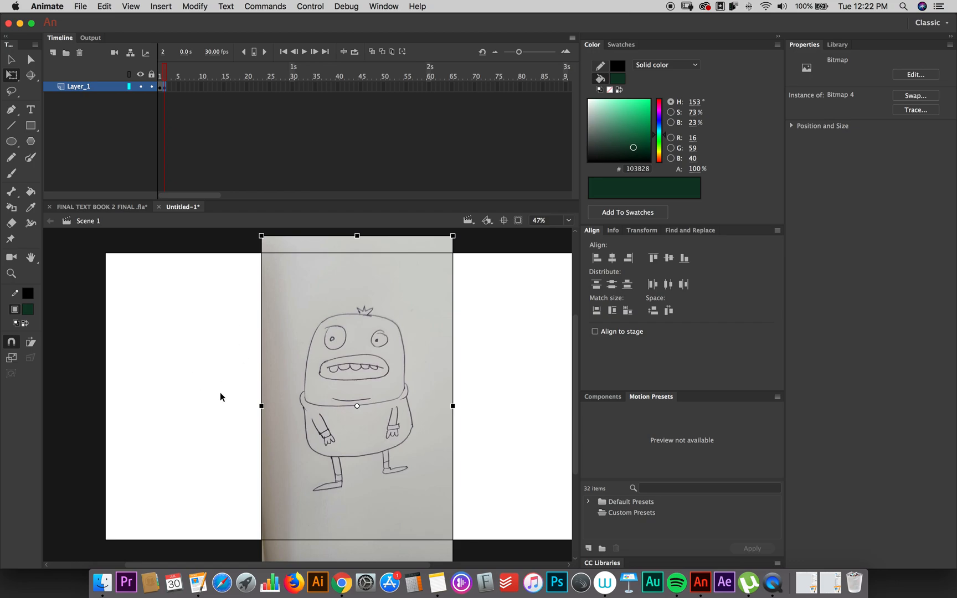
Enter the sketch's group for editing and zoom in on the monster for tracing.
{"action": "left_click", "coordinate": [196, 358]}
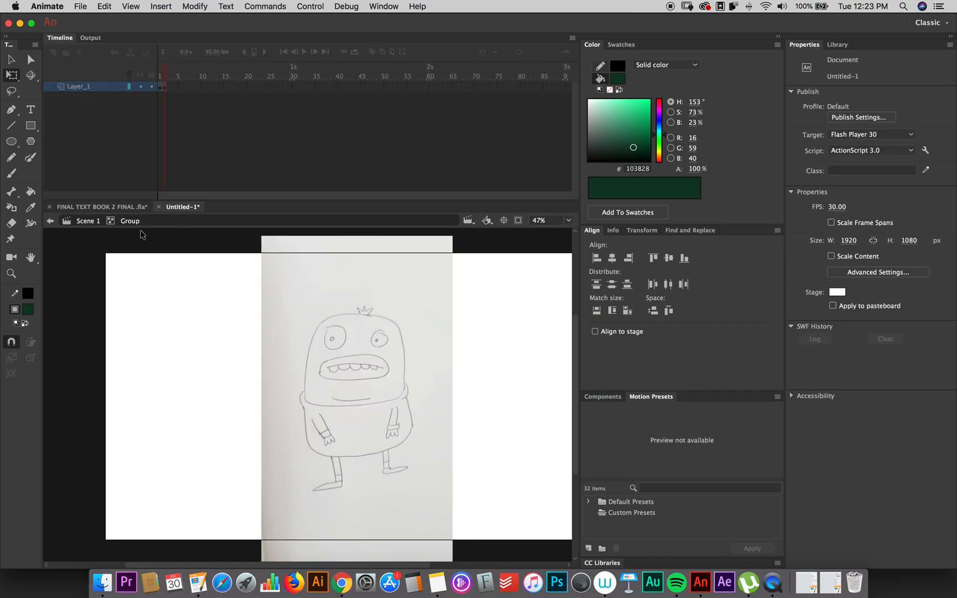
{"action": "mouse_move", "coordinate": [365, 315]}
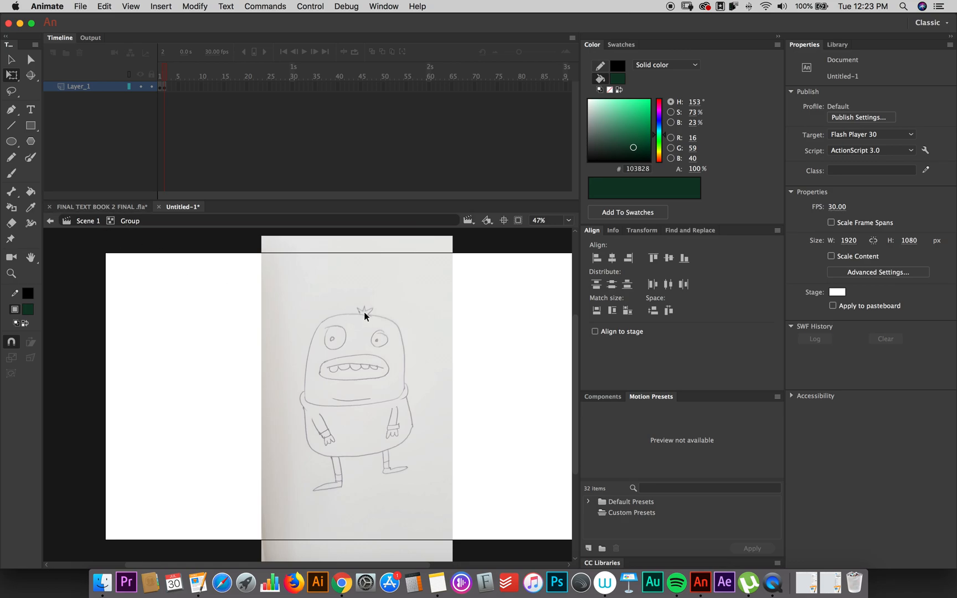
{"action": "left_click", "coordinate": [553, 220]}
{"action": "type", "text": "60"}
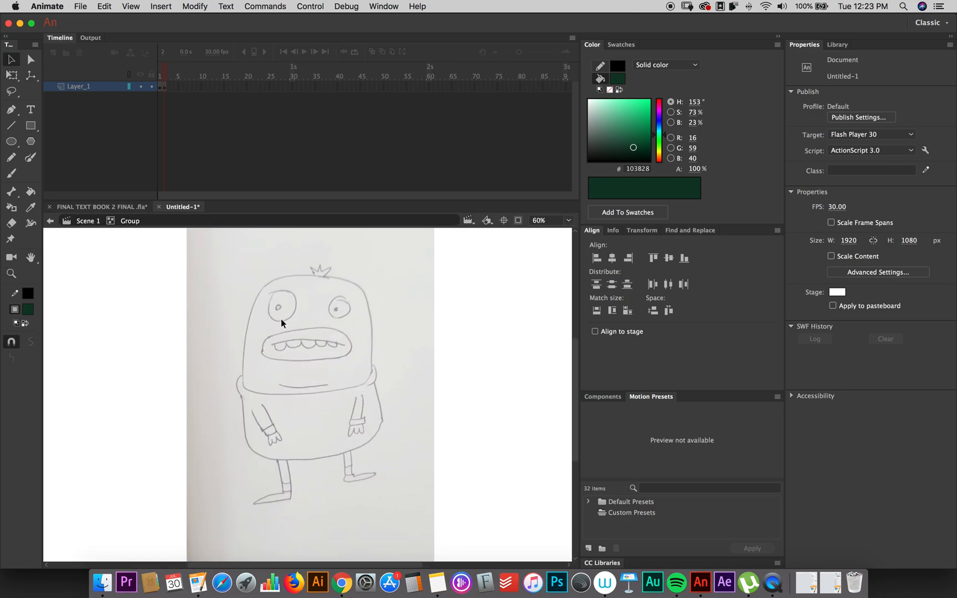
{"action": "left_click", "coordinate": [11, 172]}
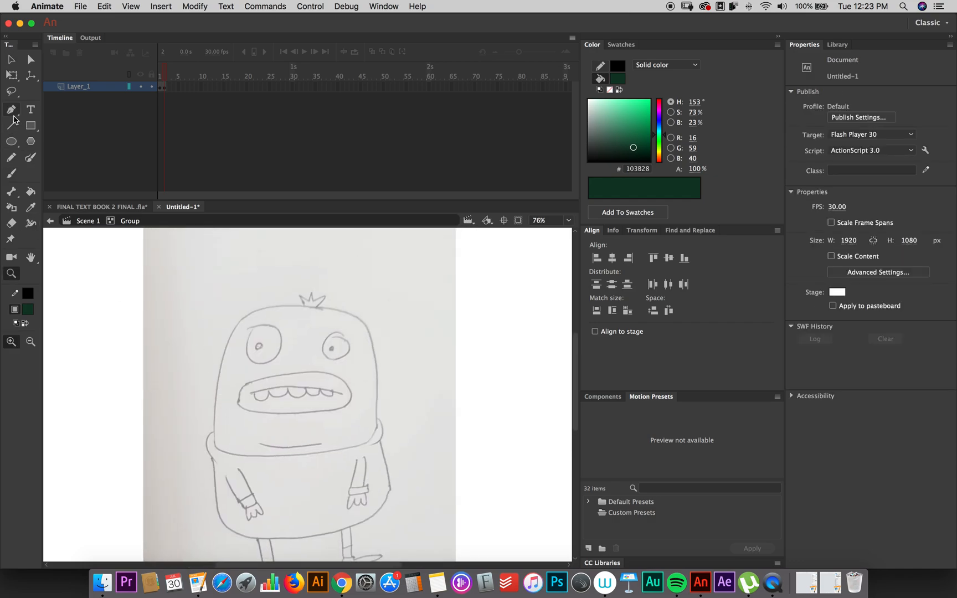
{"action": "mouse_move", "coordinate": [11, 110]}
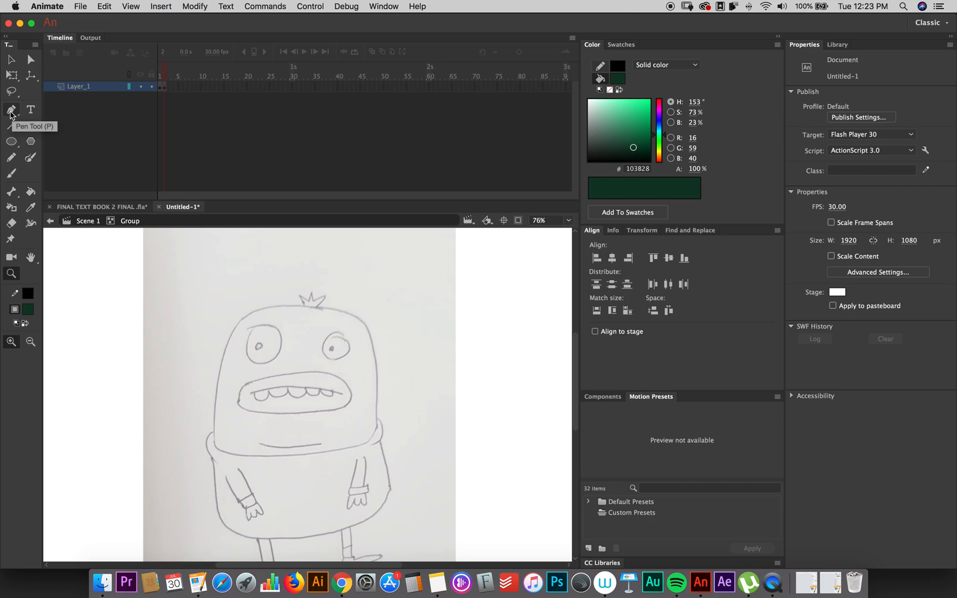
Trace the head with closed straight Line-tool segments over the sketch, then deselect.
{"action": "left_click", "coordinate": [11, 110]}
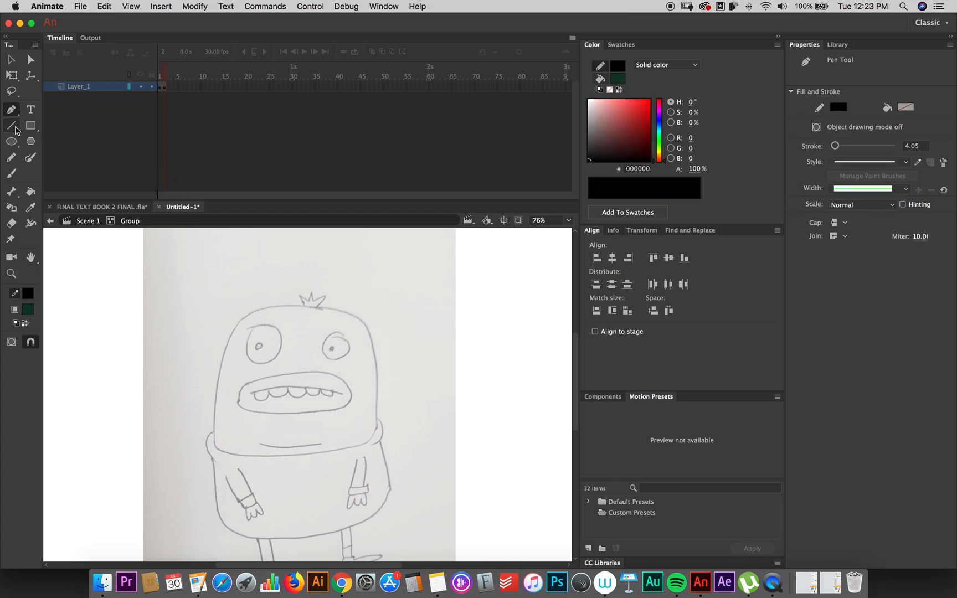
{"action": "left_click", "coordinate": [11, 125]}
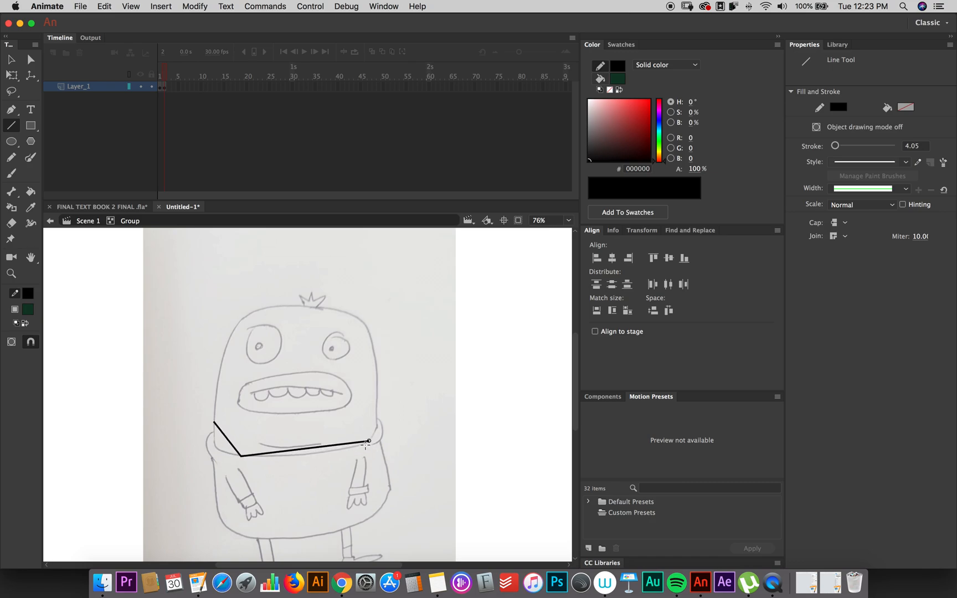
{"action": "left_click", "coordinate": [333, 314]}
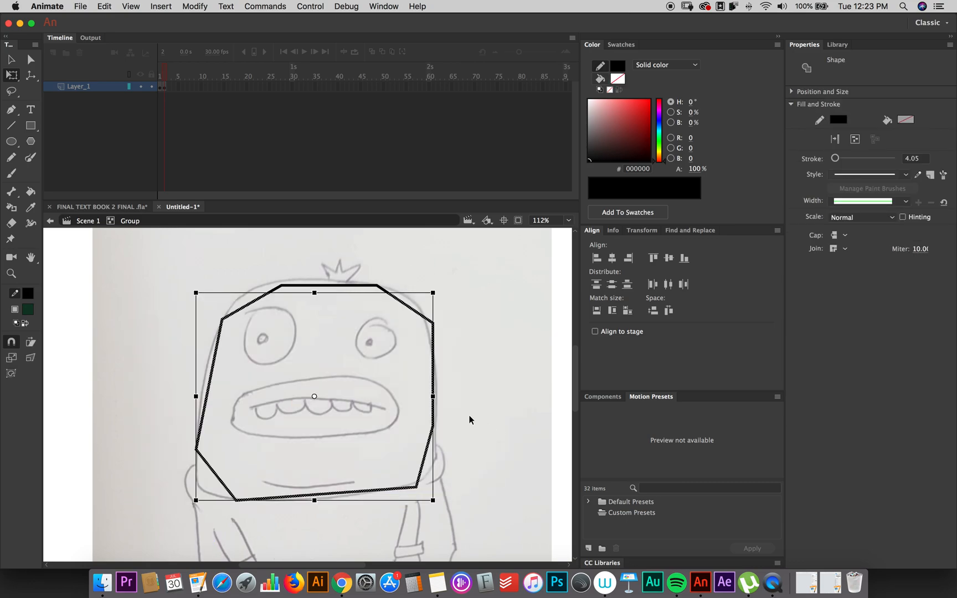
{"action": "left_click", "coordinate": [11, 126]}
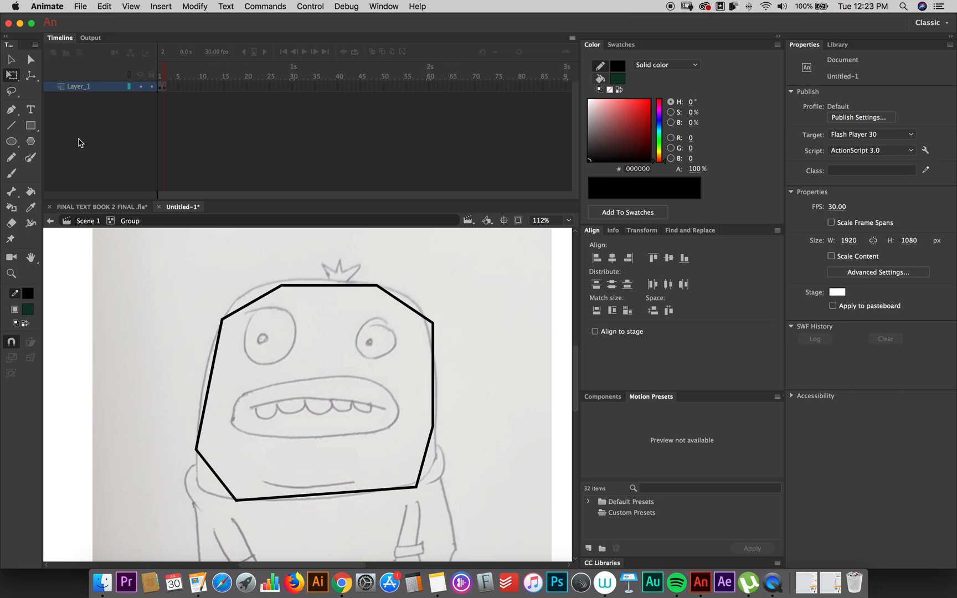
{"action": "mouse_move", "coordinate": [260, 300]}
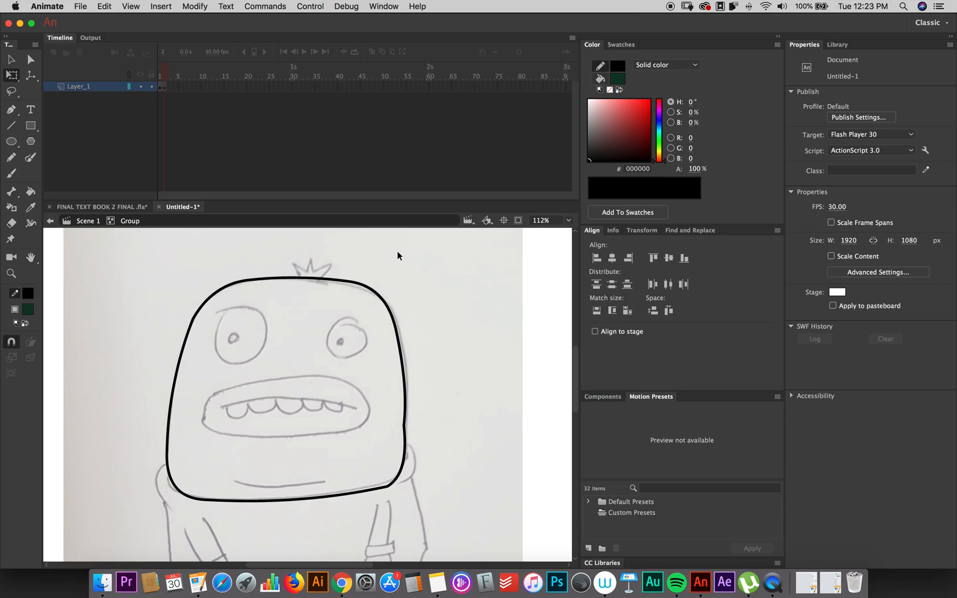
Brush the spiky crown and small bobble onto the head, erasing stray marks, and circle the left eye.
{"action": "left_click", "coordinate": [30, 157]}
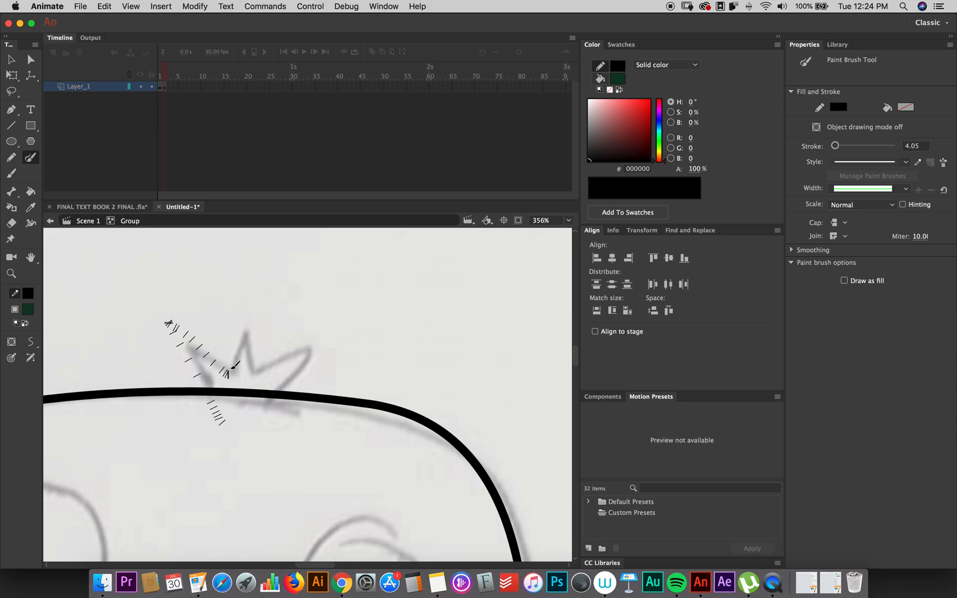
{"action": "left_click", "coordinate": [11, 224]}
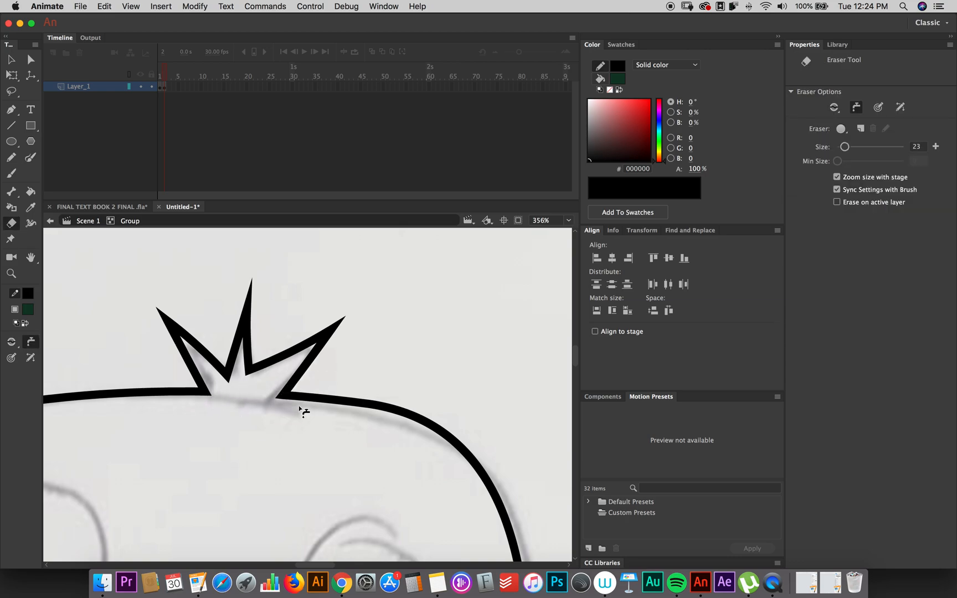
{"action": "left_click", "coordinate": [12, 157]}
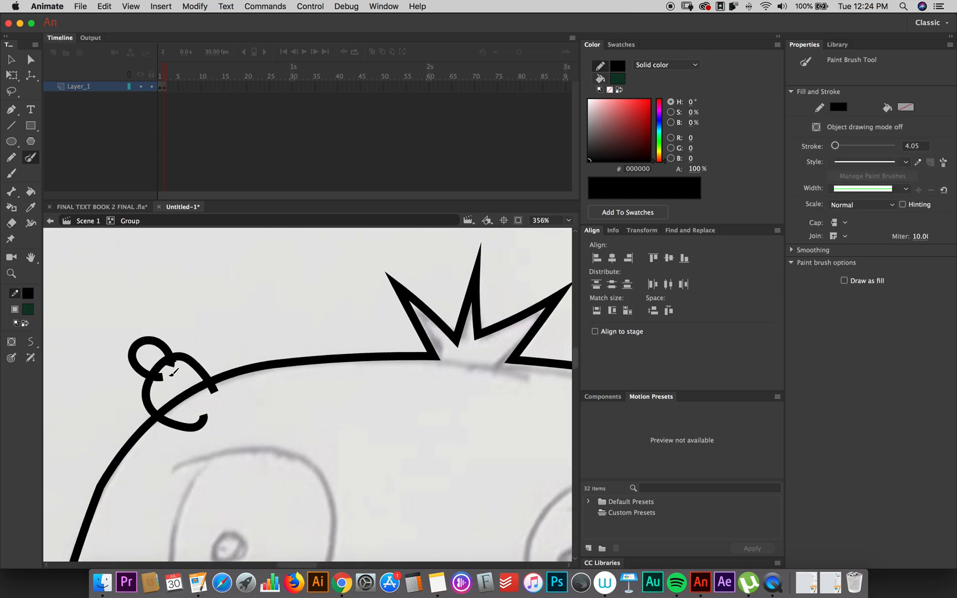
{"action": "left_click", "coordinate": [11, 222]}
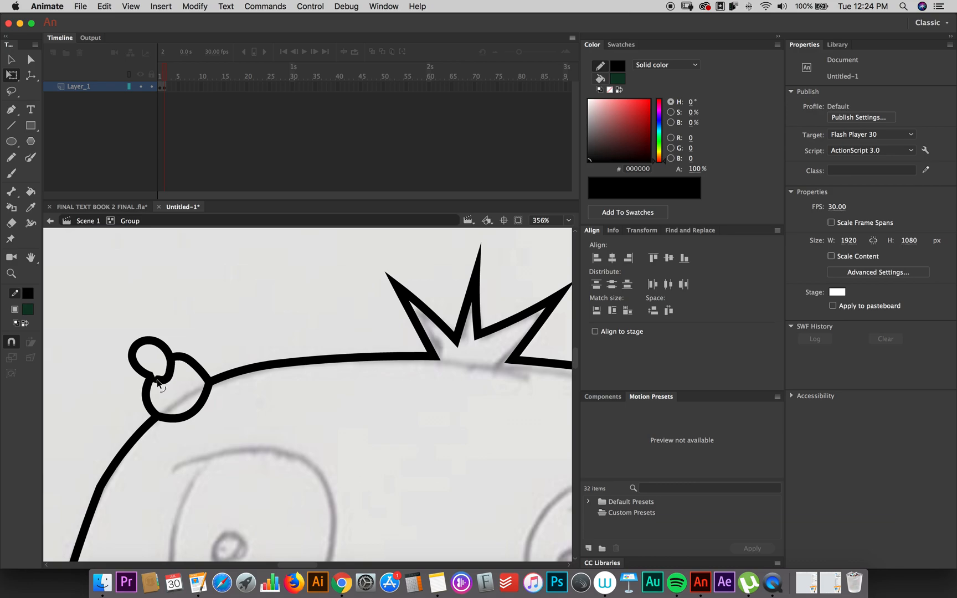
{"action": "left_click", "coordinate": [11, 274]}
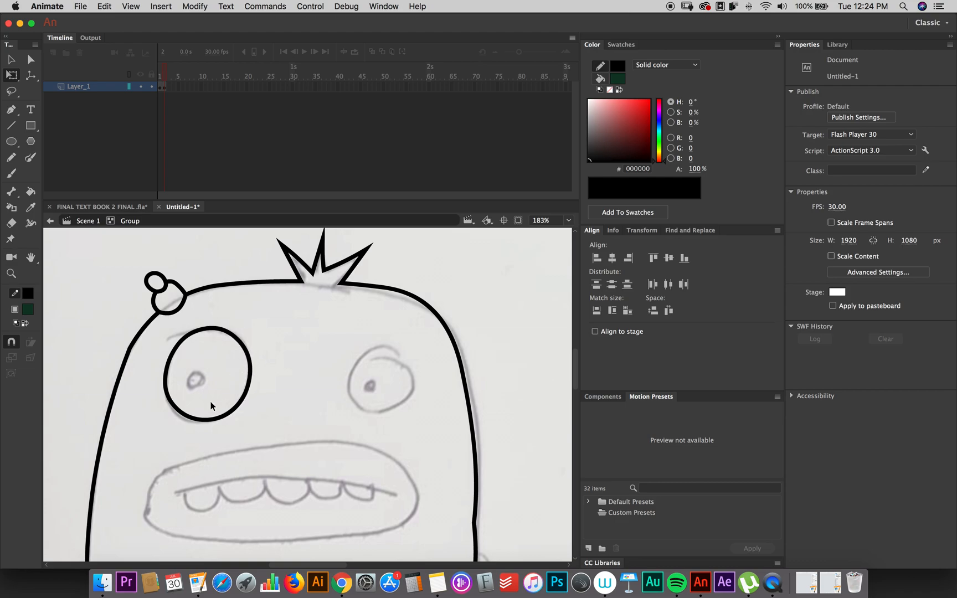
Draw the left eye and mouth ovals over the zoomed-in sketch.
{"action": "left_click", "coordinate": [11, 141]}
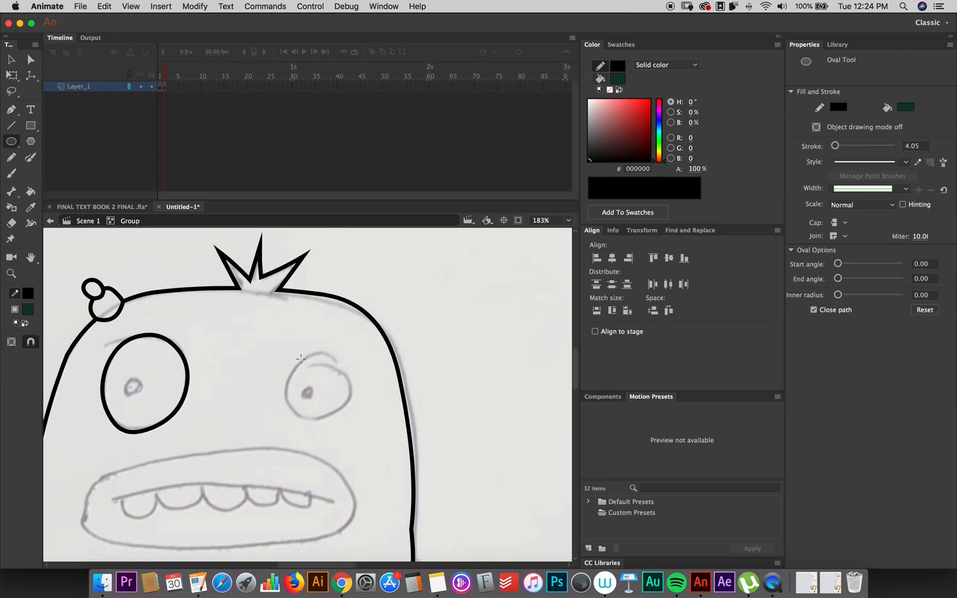
{"action": "left_click", "coordinate": [11, 224]}
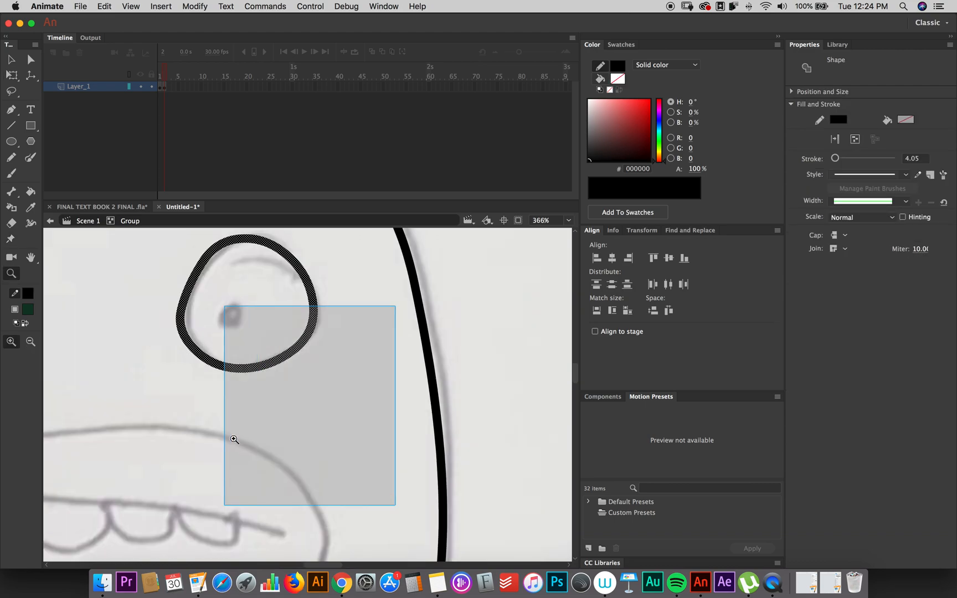
{"action": "left_click", "coordinate": [307, 290]}
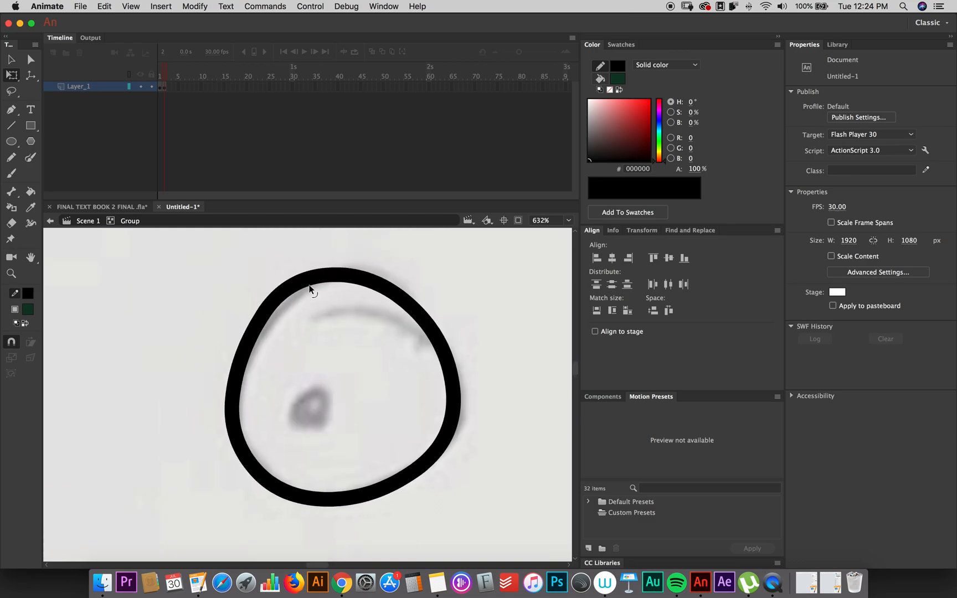
{"action": "left_click", "coordinate": [11, 157]}
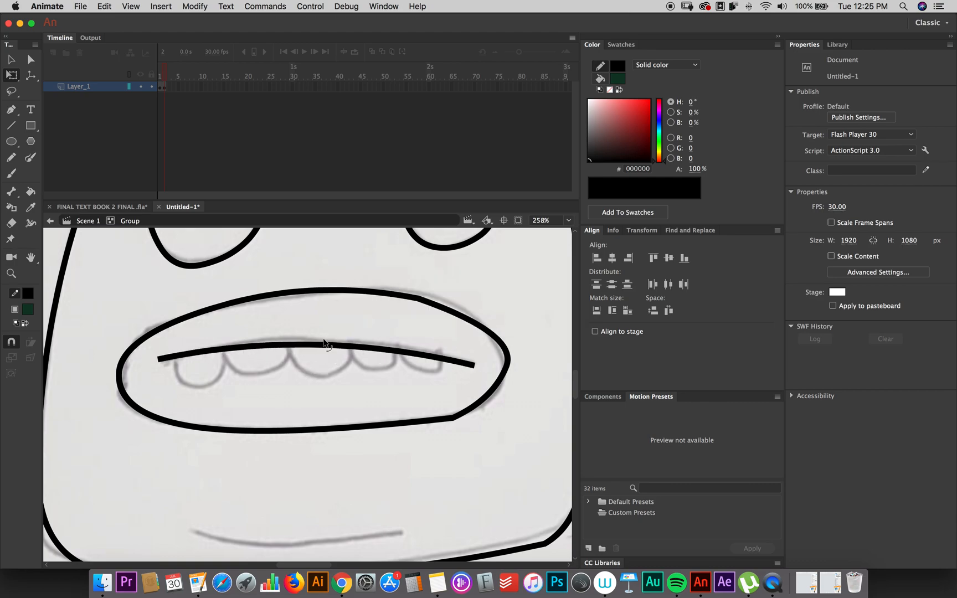
Brush the row of rounded teeth along the mouth and trim the line overhang.
{"action": "left_click", "coordinate": [31, 157]}
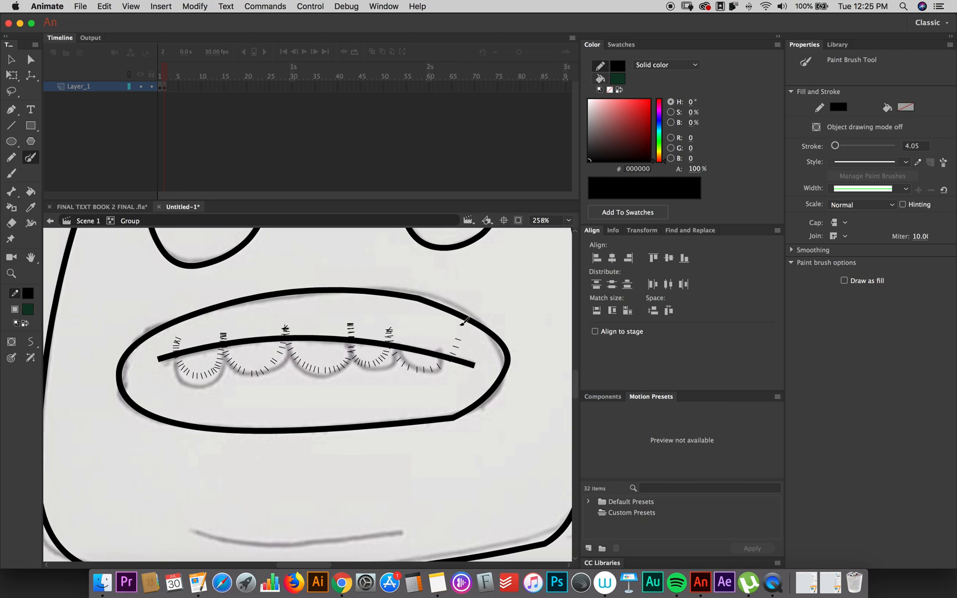
{"action": "left_click", "coordinate": [11, 224]}
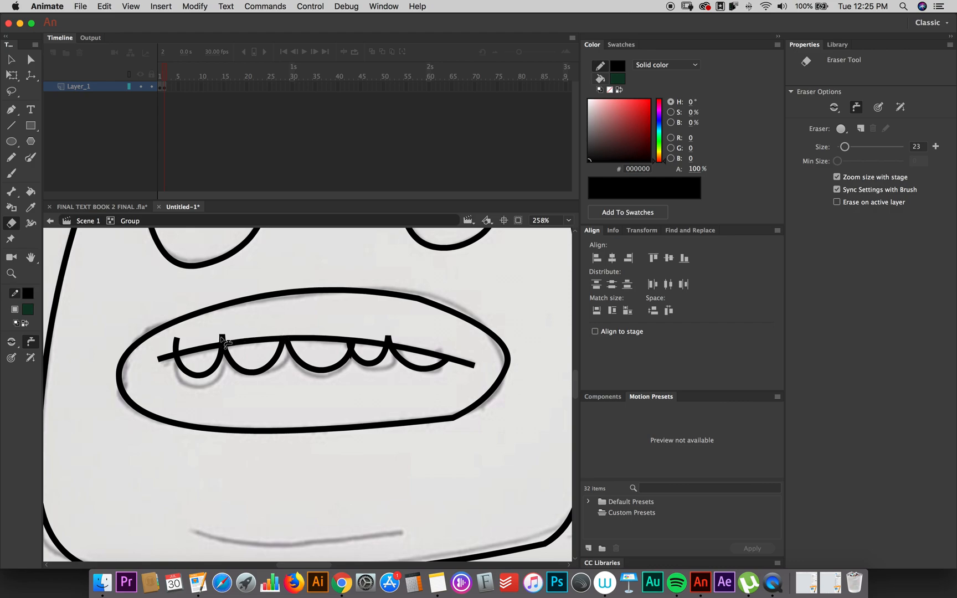
{"action": "left_click", "coordinate": [210, 346]}
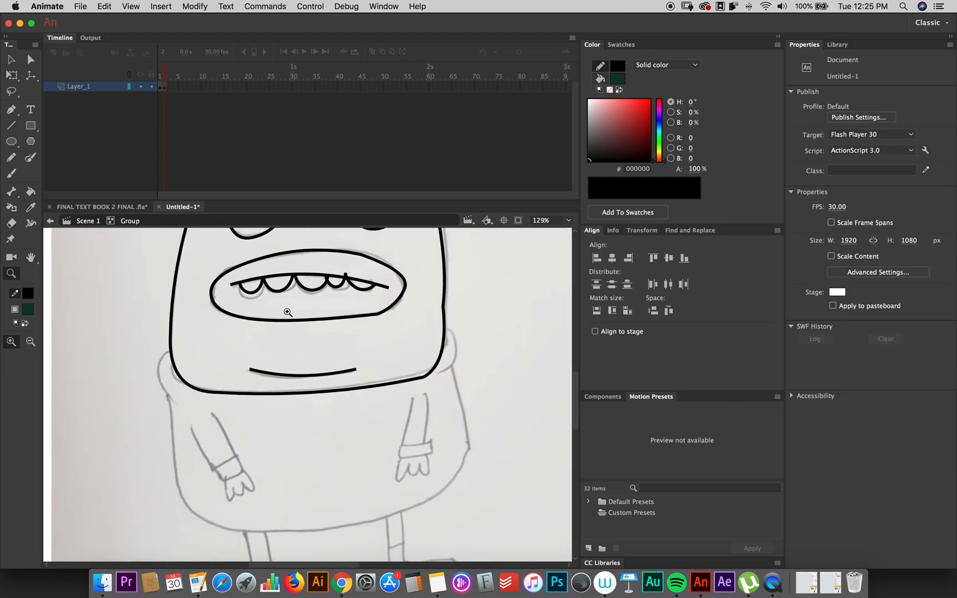
Brush the hoodie's bottom and side curves and erase the overlapping line ends at the shoulder.
{"action": "left_click", "coordinate": [30, 158]}
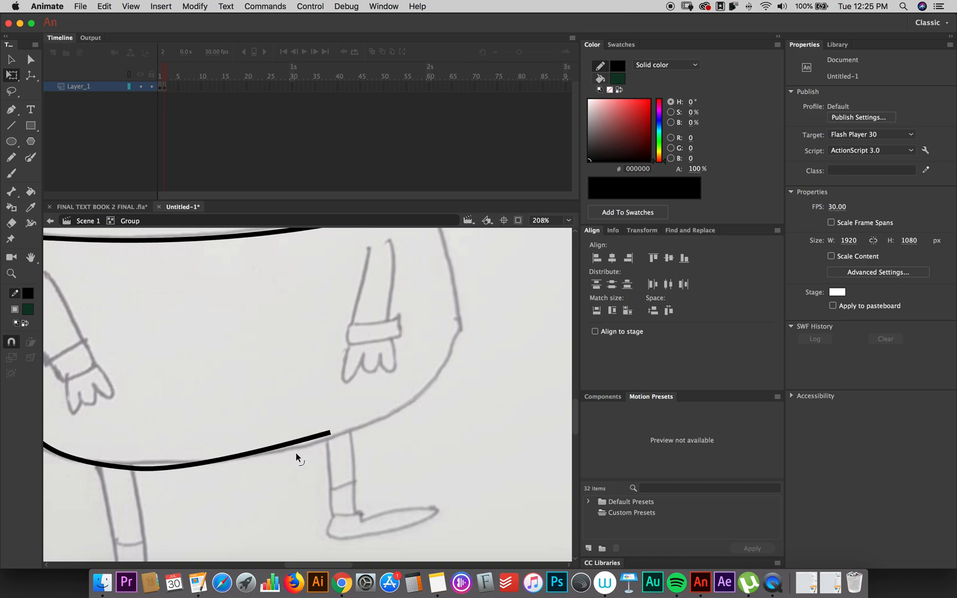
{"action": "left_click", "coordinate": [29, 158]}
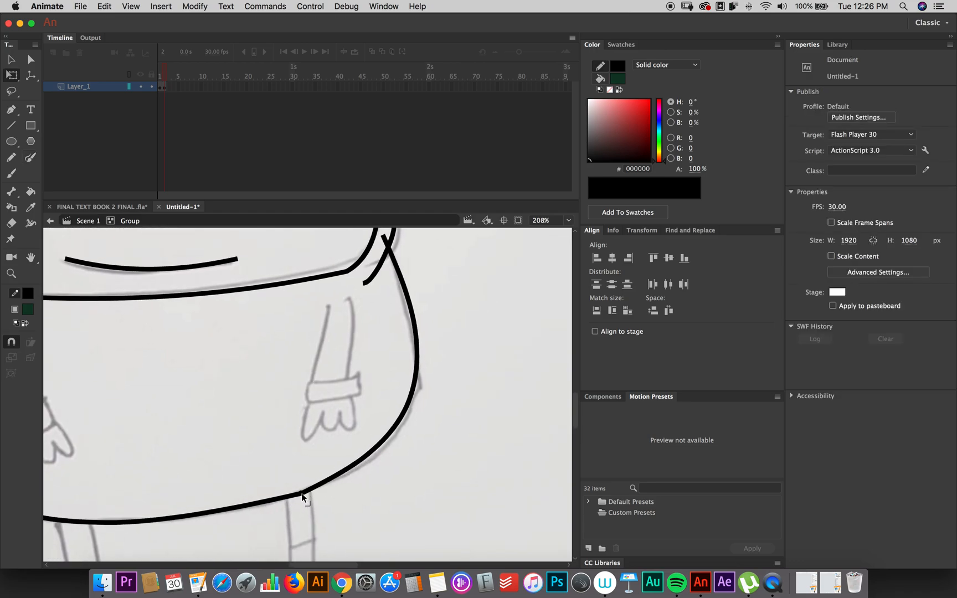
{"action": "left_click", "coordinate": [11, 222]}
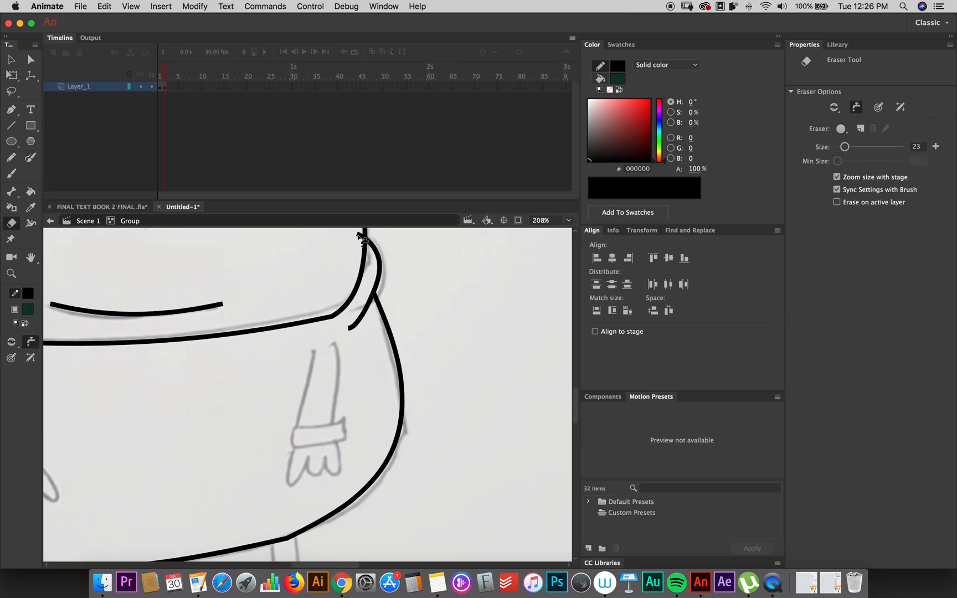
{"action": "left_click", "coordinate": [11, 157]}
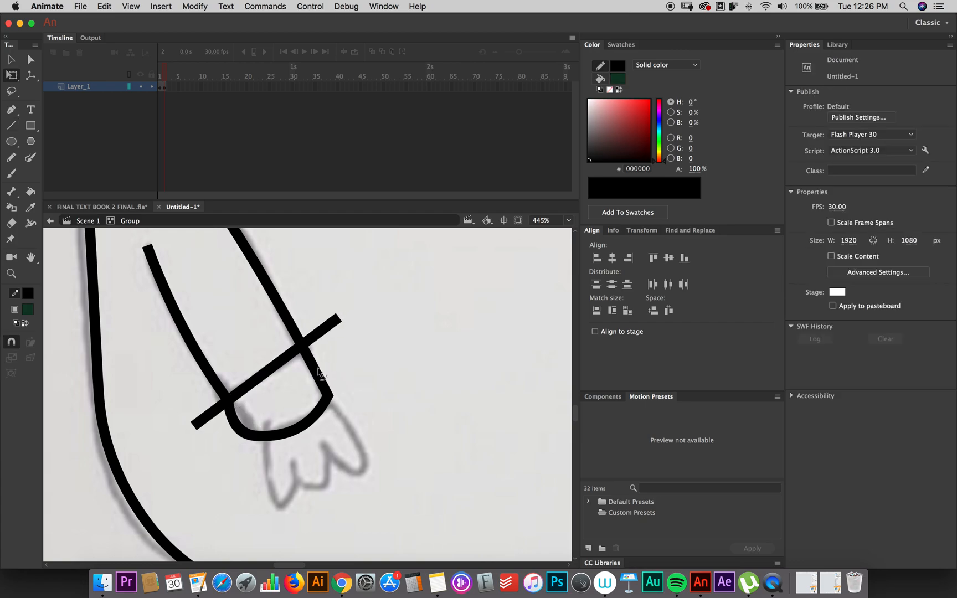
Trace both arms with sleeve edges, rounded cuffs and fingers.
{"action": "left_click", "coordinate": [11, 224]}
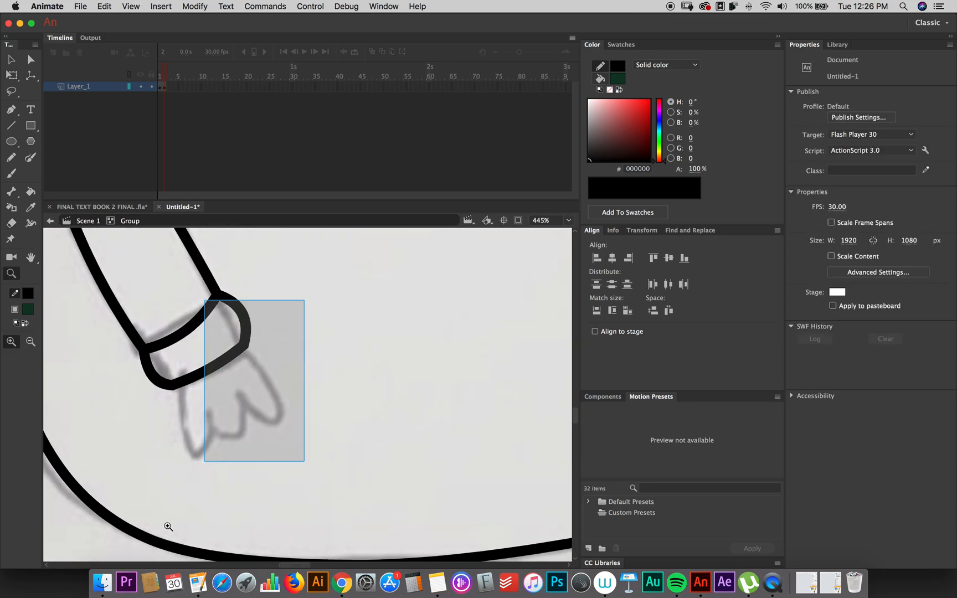
{"action": "left_click", "coordinate": [30, 158]}
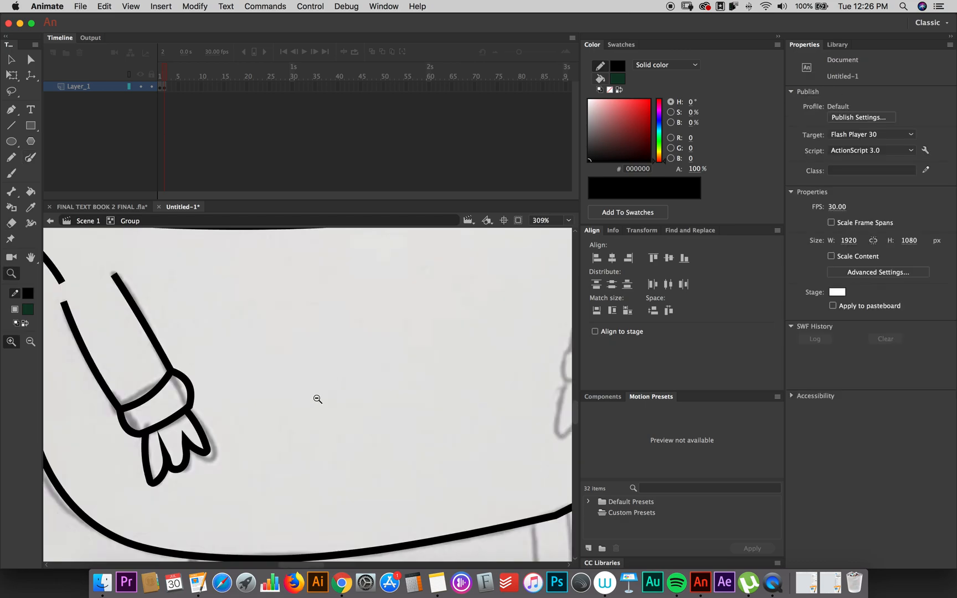
{"action": "left_click", "coordinate": [11, 125]}
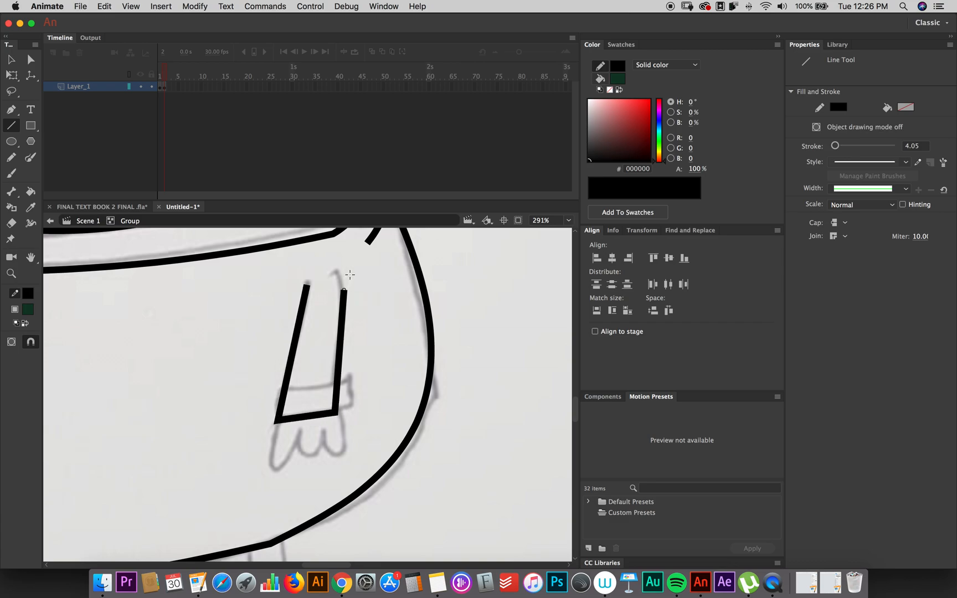
{"action": "left_click", "coordinate": [340, 400]}
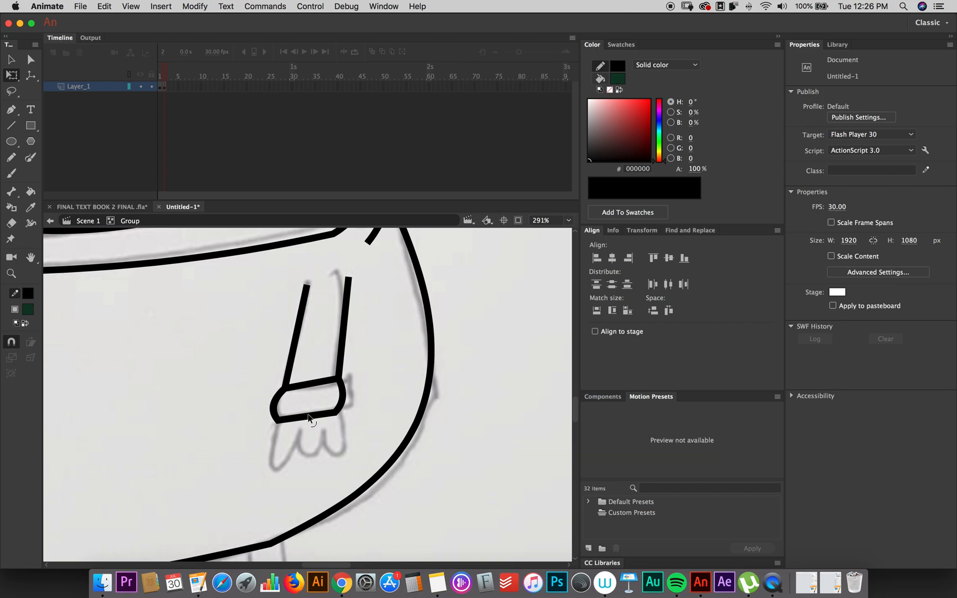
{"action": "left_click", "coordinate": [31, 157]}
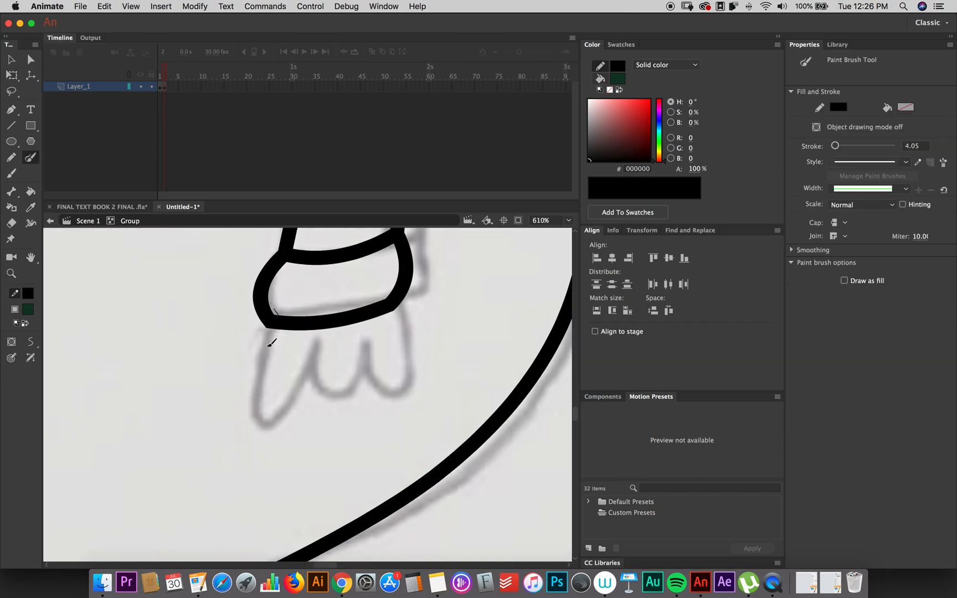
{"action": "left_click", "coordinate": [11, 224]}
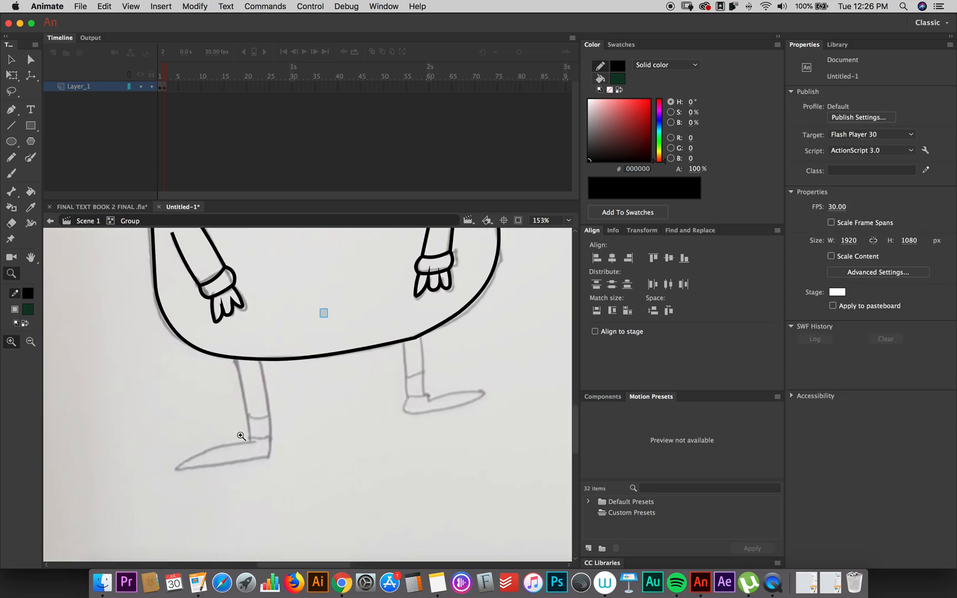
Outline both legs with cuff bands and pointed feet, cleaning stray strokes.
{"action": "left_click", "coordinate": [11, 125]}
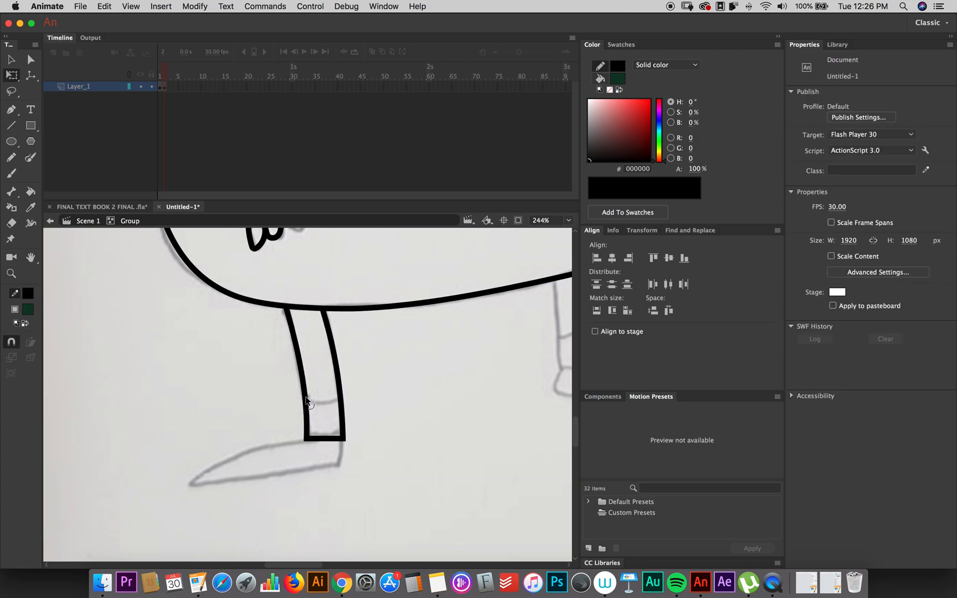
{"action": "left_click", "coordinate": [11, 223]}
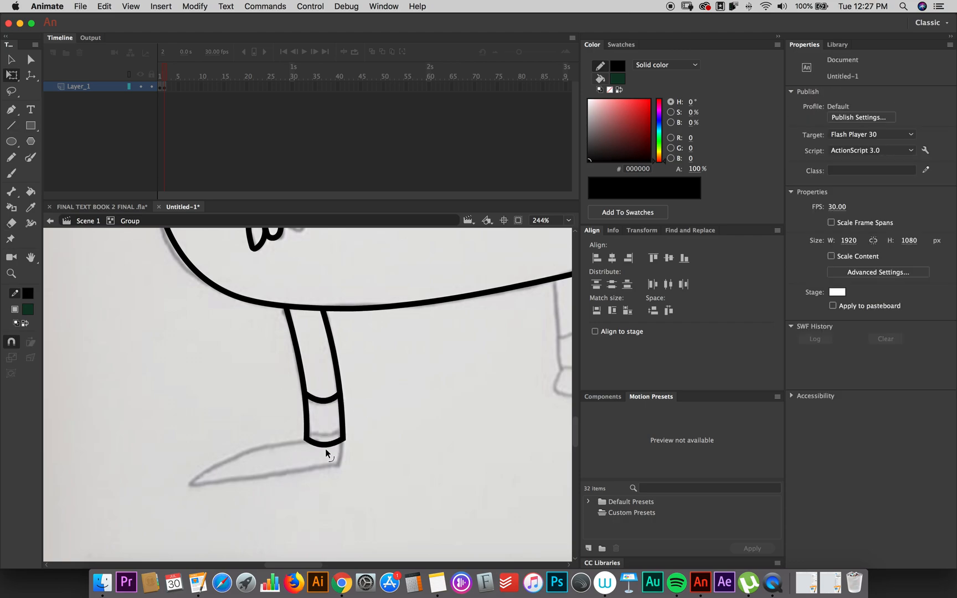
{"action": "left_click", "coordinate": [11, 126]}
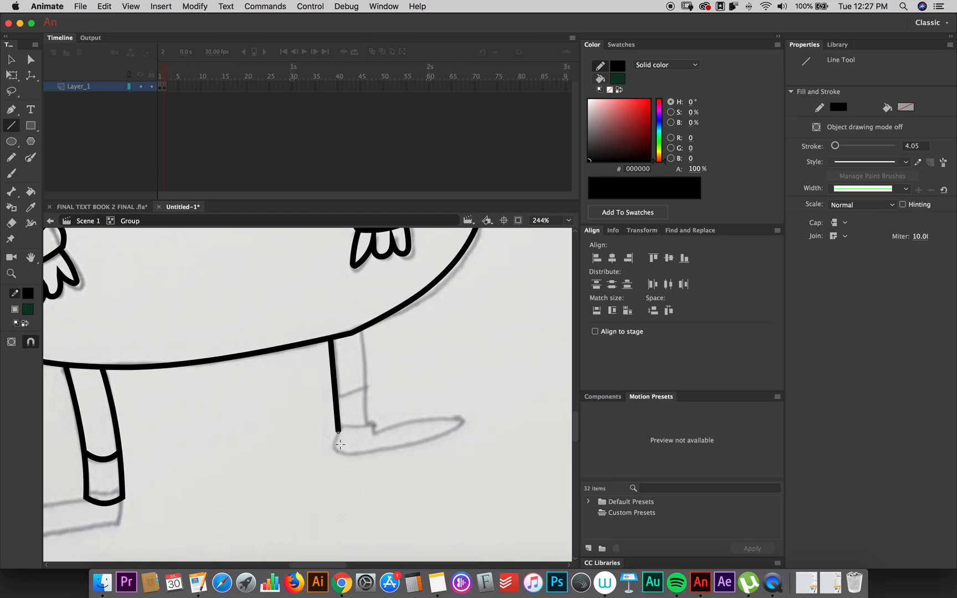
{"action": "left_click", "coordinate": [11, 223]}
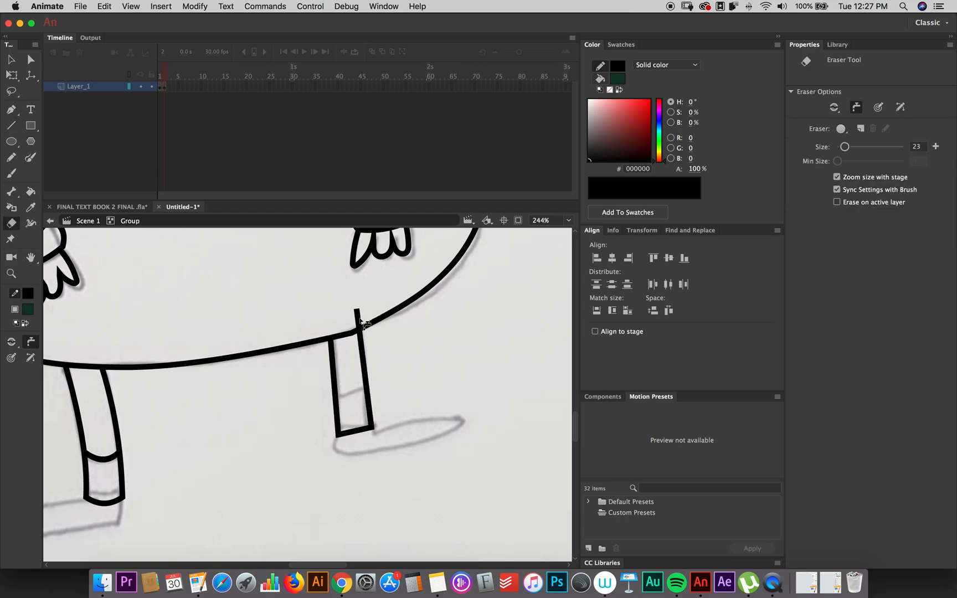
{"action": "left_click", "coordinate": [11, 127]}
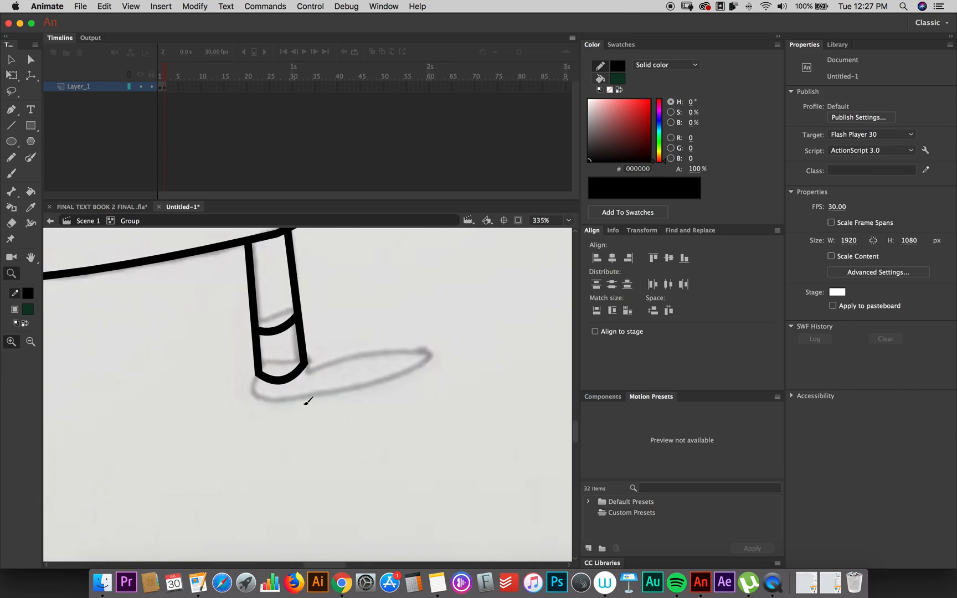
{"action": "left_click", "coordinate": [30, 157]}
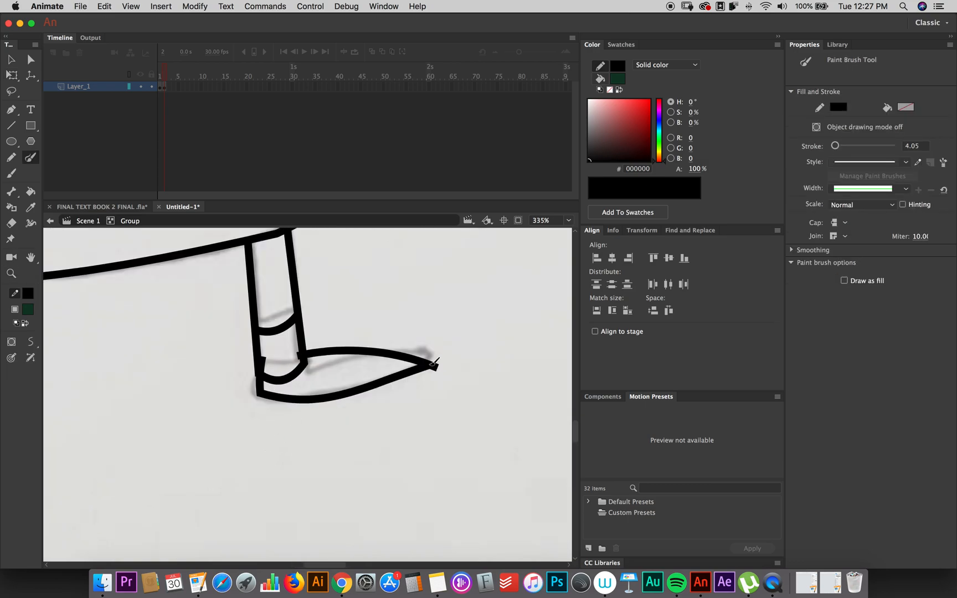
{"action": "left_click", "coordinate": [12, 224]}
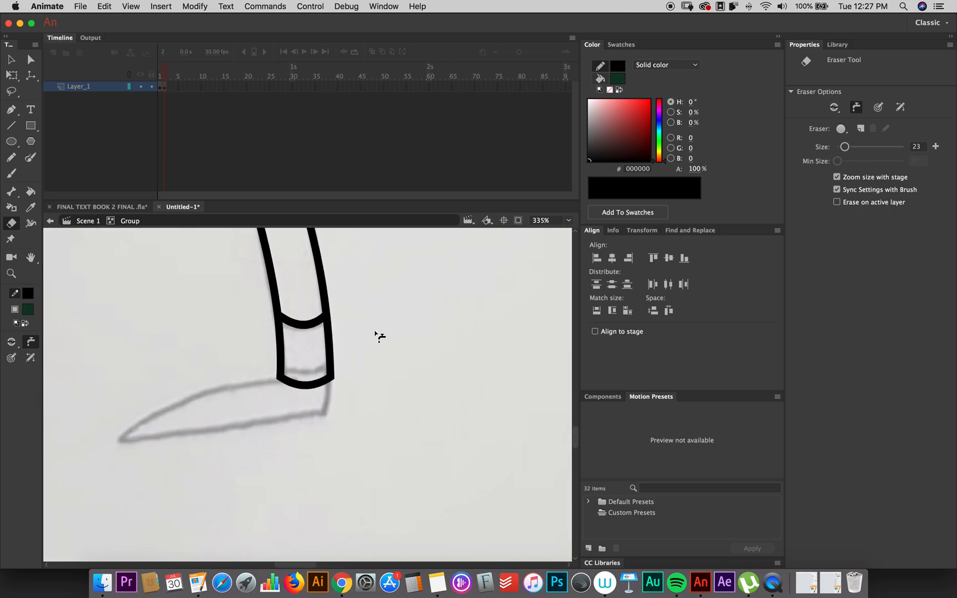
{"action": "left_click", "coordinate": [11, 125]}
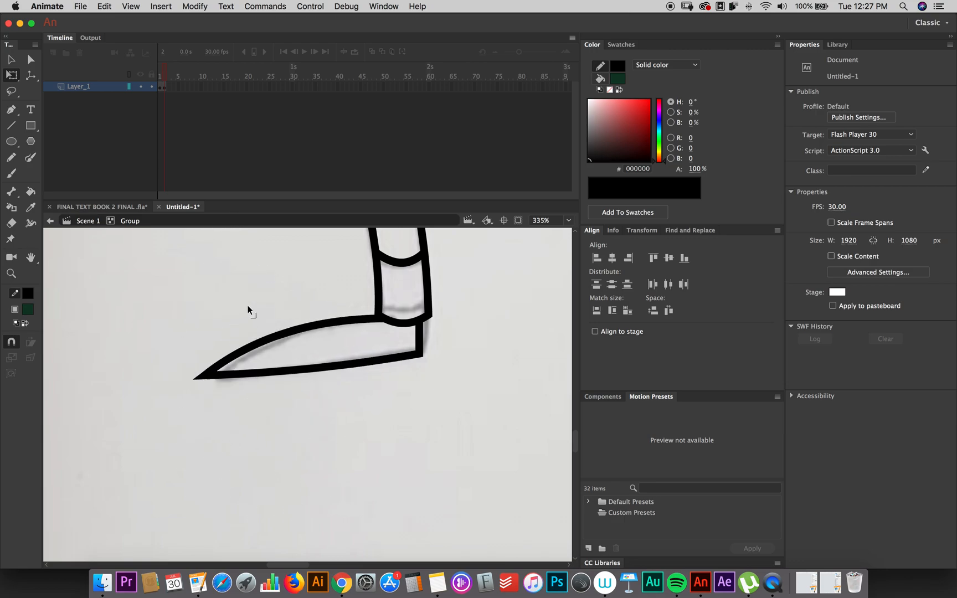
{"action": "left_click", "coordinate": [11, 273]}
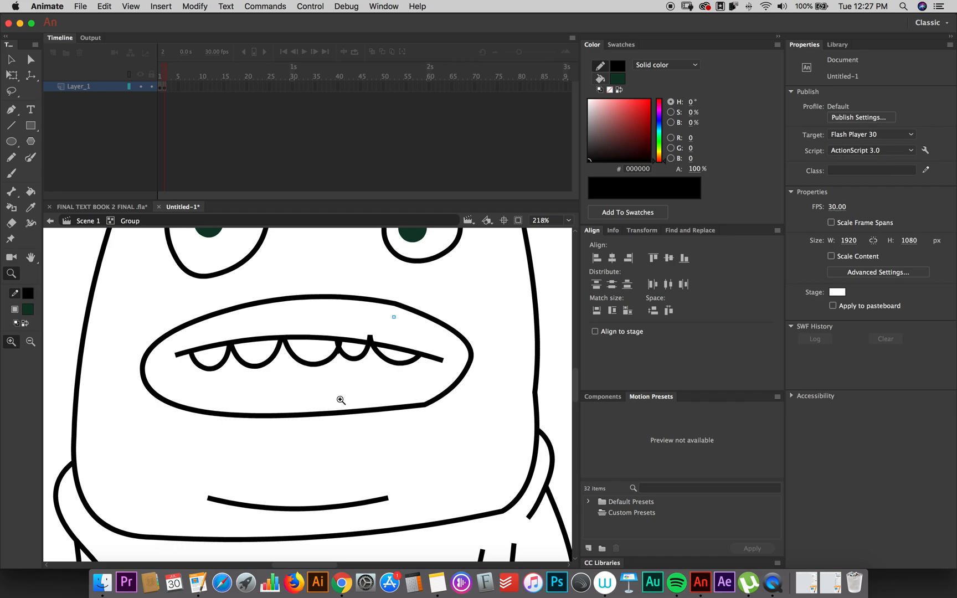
{"action": "left_click", "coordinate": [11, 223]}
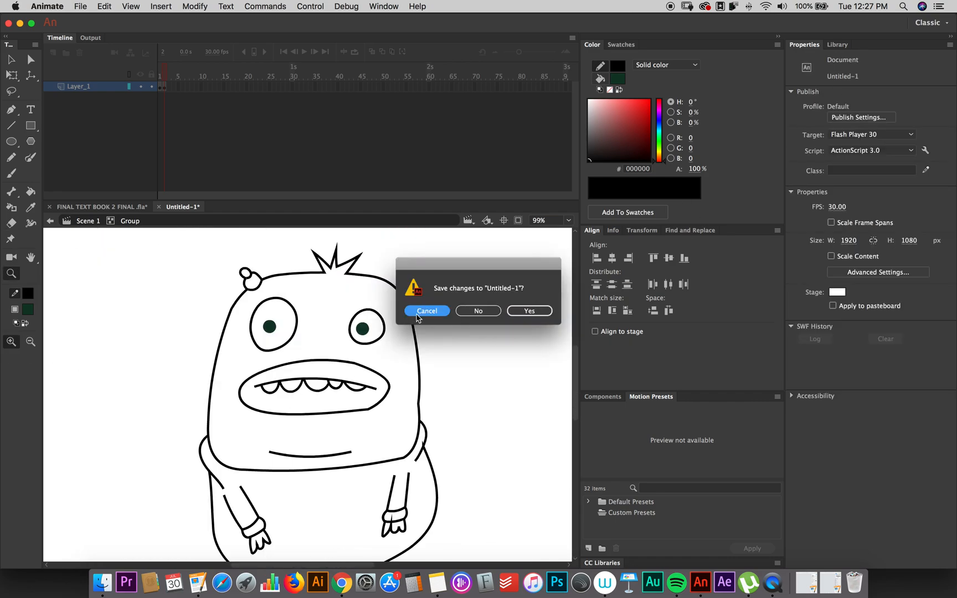
{"action": "left_click", "coordinate": [426, 310]}
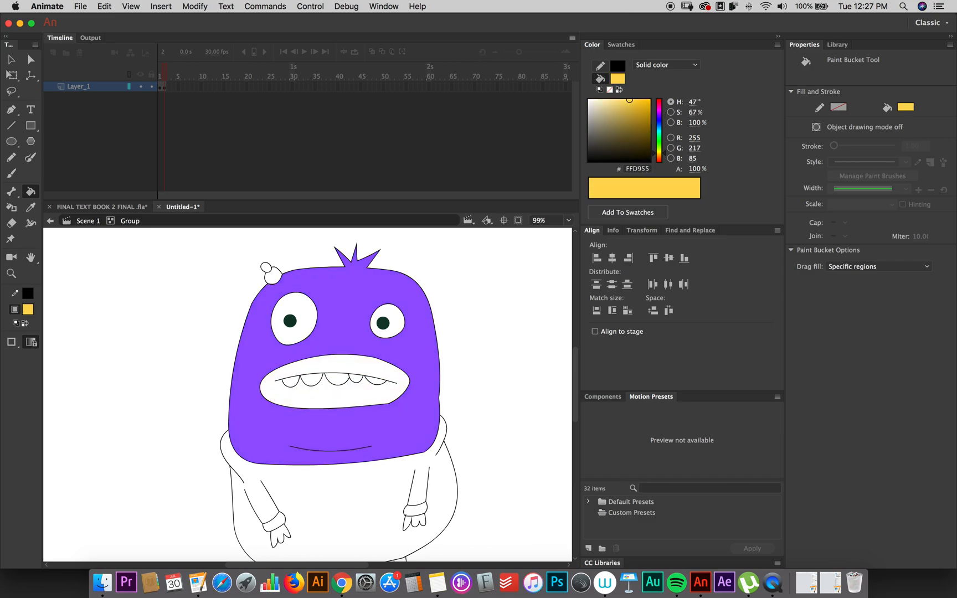
Bucket-fill teeth yellow, mouth dark purple, hoodie and pants green, and hands purple.
{"action": "left_click", "coordinate": [330, 381]}
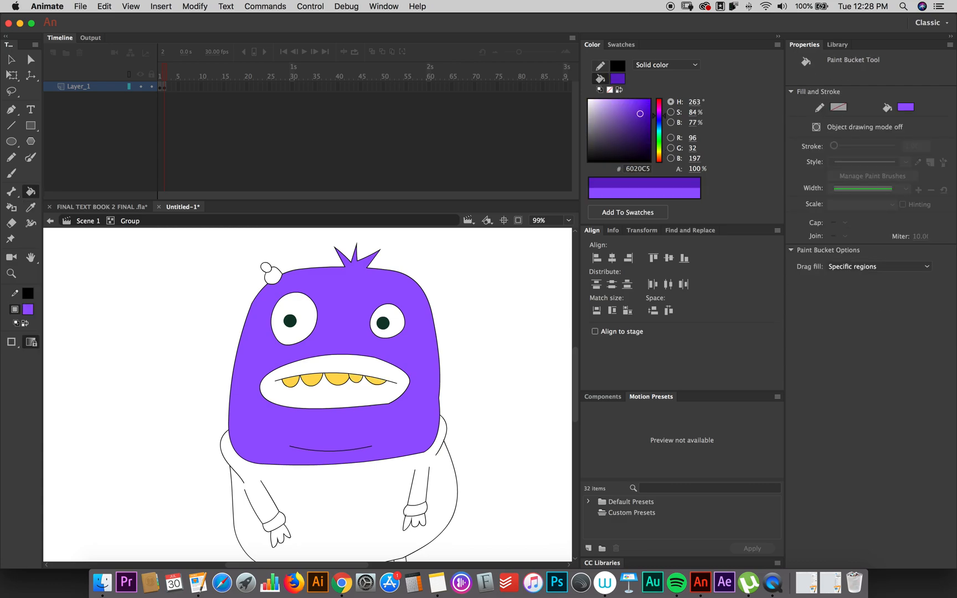
{"action": "left_click", "coordinate": [334, 381]}
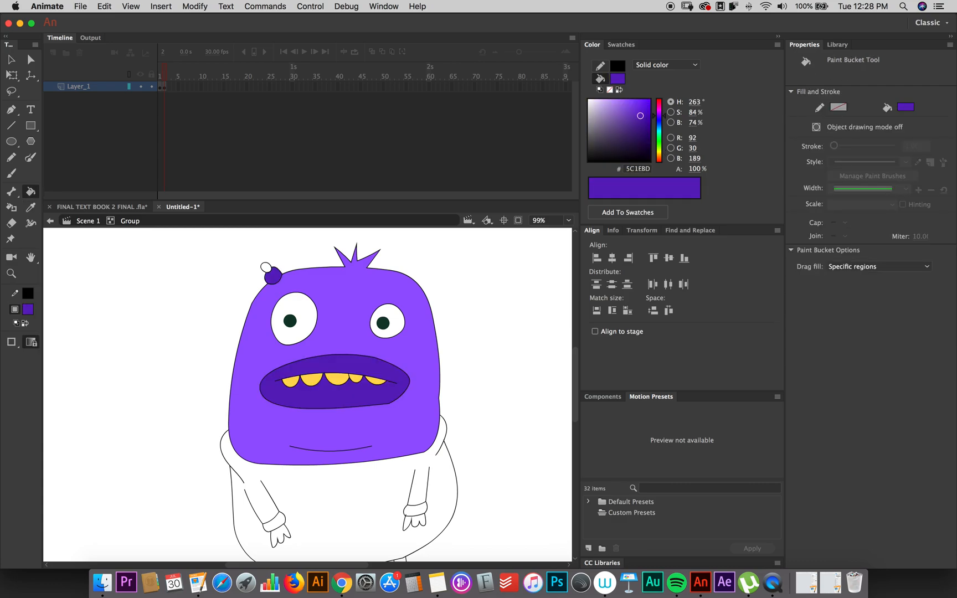
{"action": "scroll", "scroll_direction": "down", "scroll_amount": 3}
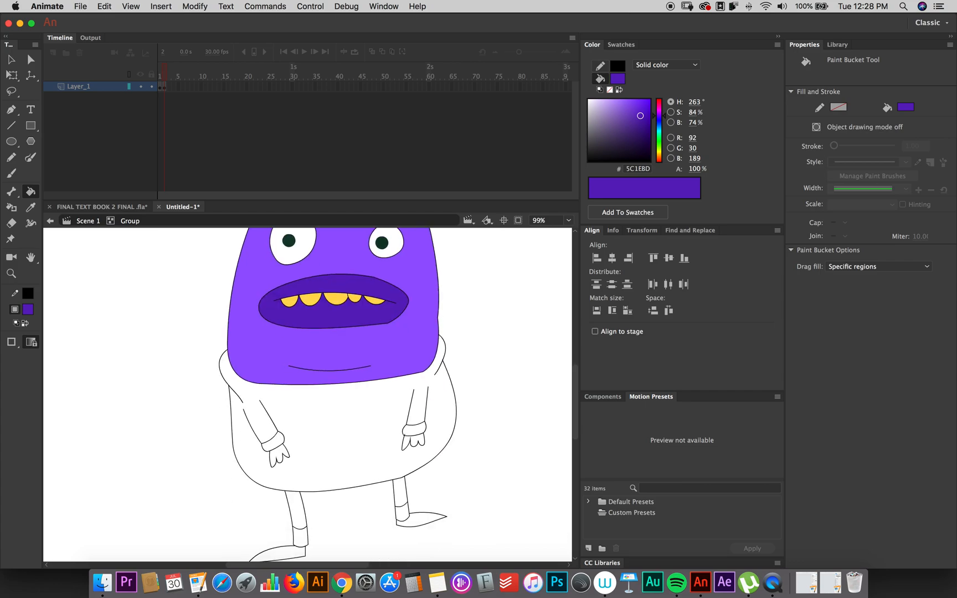
{"action": "left_click", "coordinate": [330, 427]}
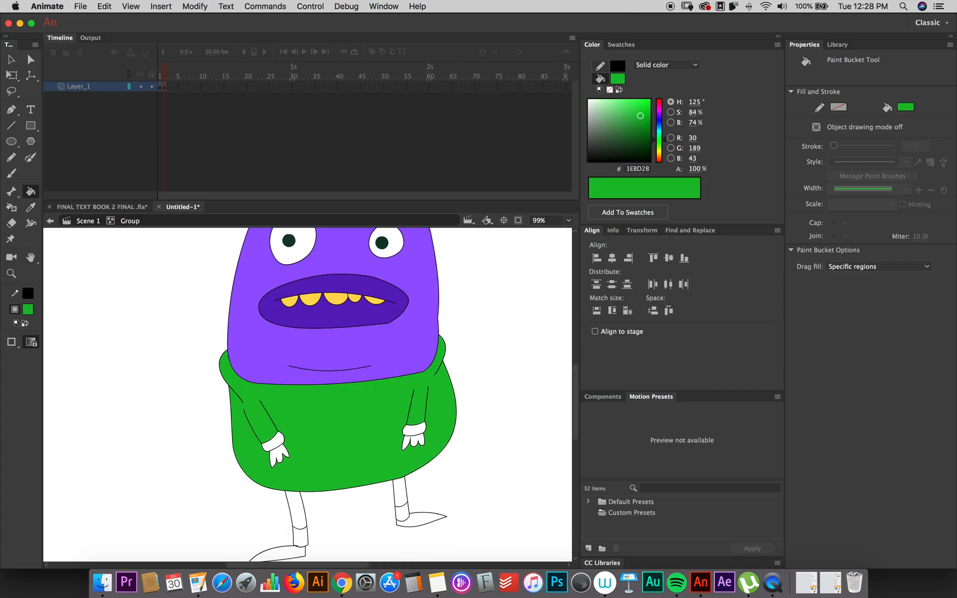
{"action": "left_click", "coordinate": [296, 513]}
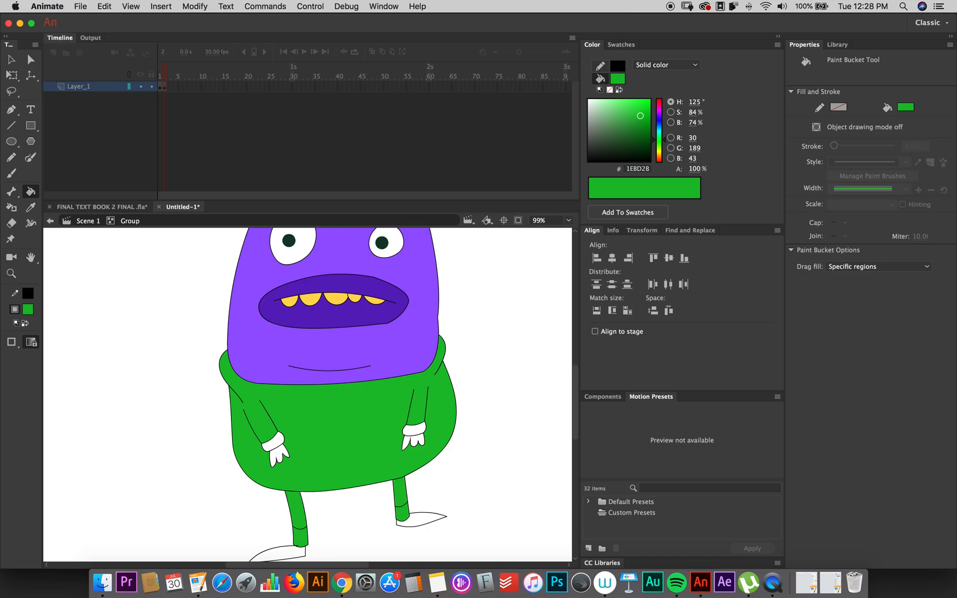
{"action": "left_click", "coordinate": [632, 113]}
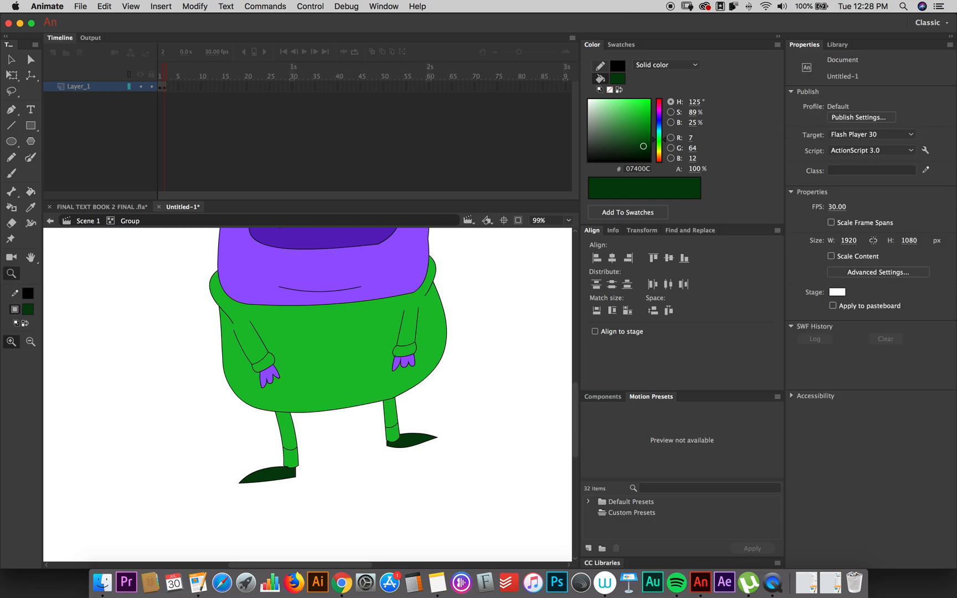
{"action": "left_click", "coordinate": [11, 172]}
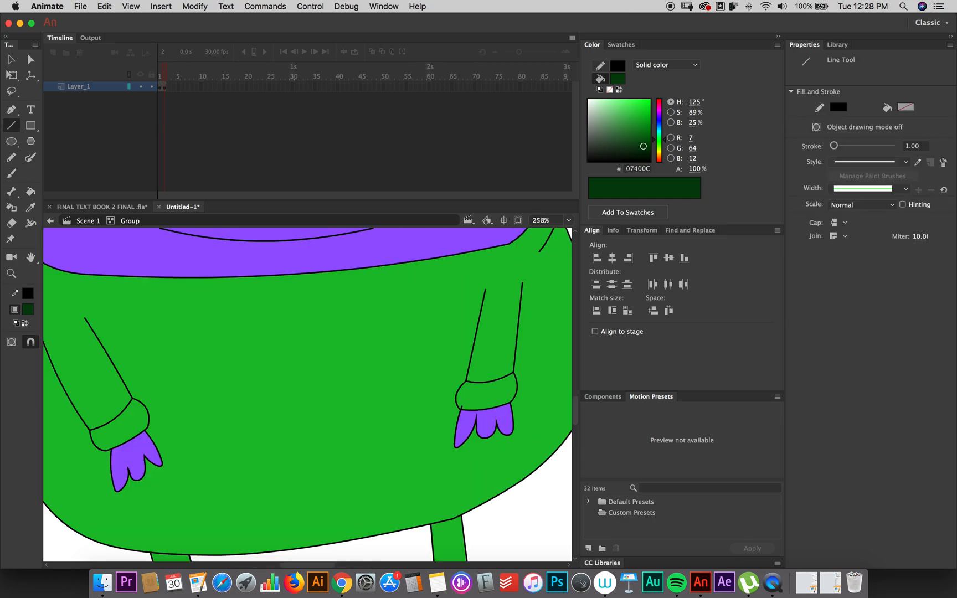
Brush two wavy dark green drawstrings down the front of the hoodie.
{"action": "left_click", "coordinate": [11, 173]}
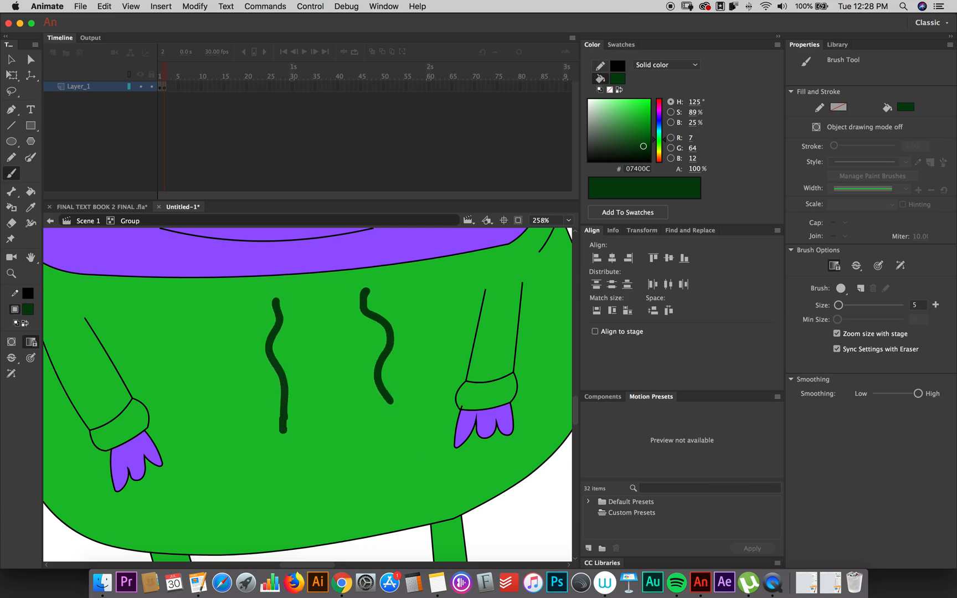
{"action": "left_click", "coordinate": [30, 157]}
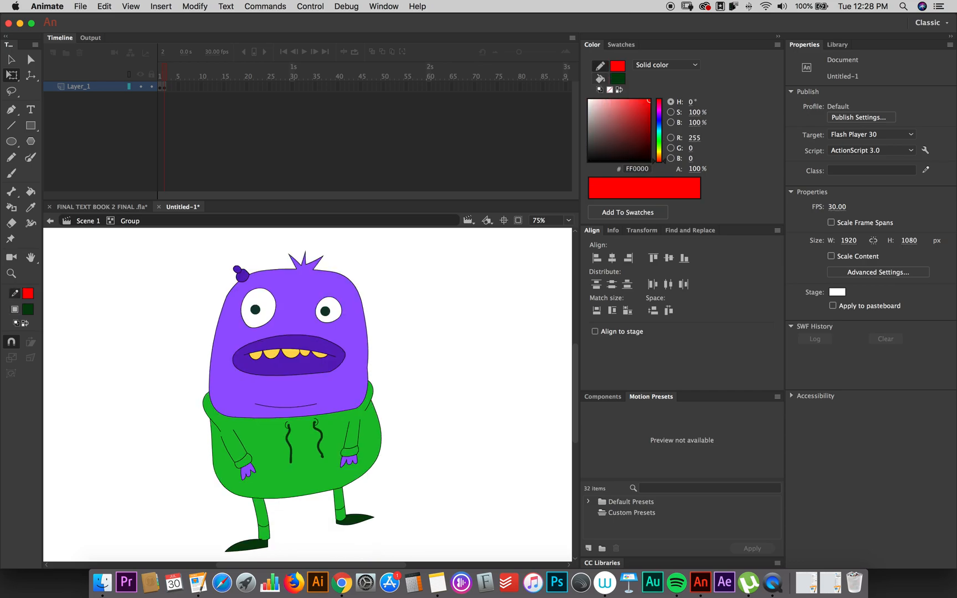
Paint a darker purple shadow along the head's right side and bottom edge.
{"action": "left_click", "coordinate": [11, 274]}
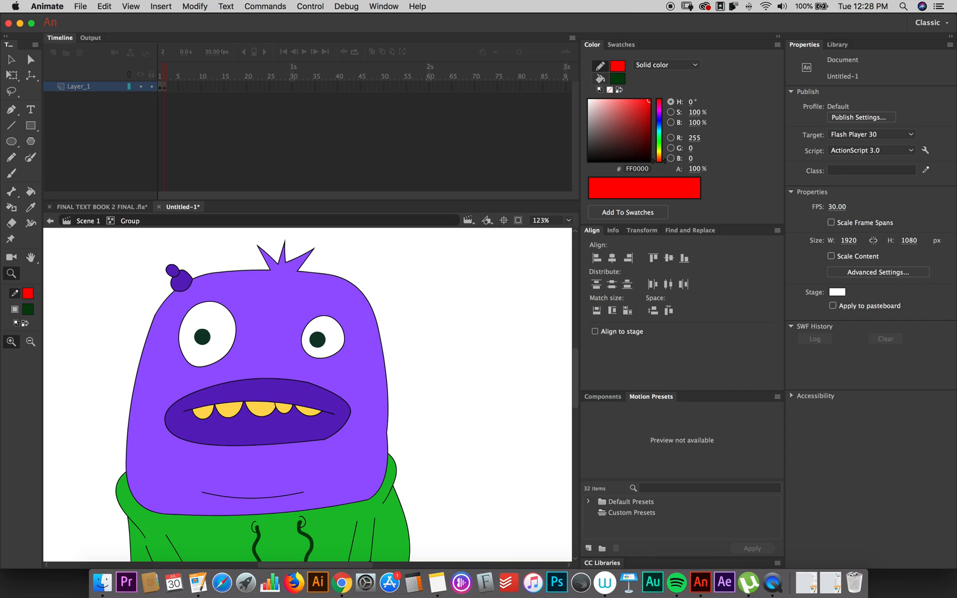
{"action": "left_click", "coordinate": [30, 157]}
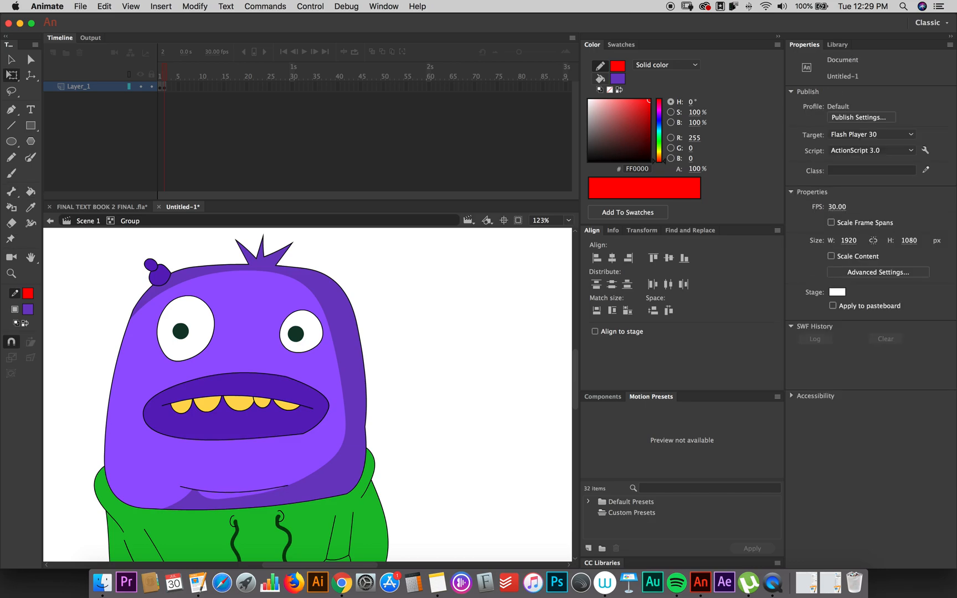
{"action": "left_click", "coordinate": [29, 191]}
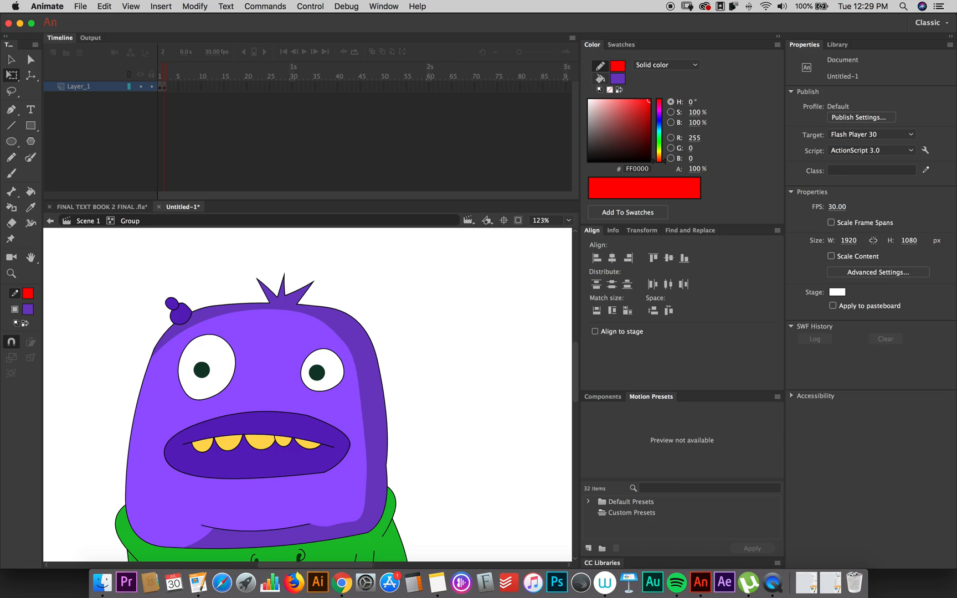
{"action": "scroll", "scroll_direction": "down", "scroll_amount": 3}
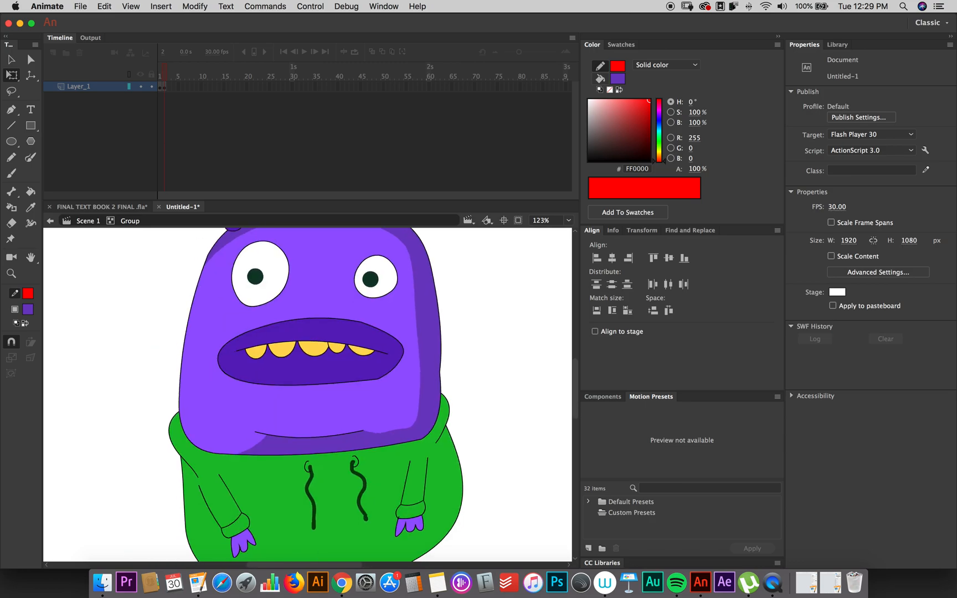
{"action": "left_click", "coordinate": [30, 157]}
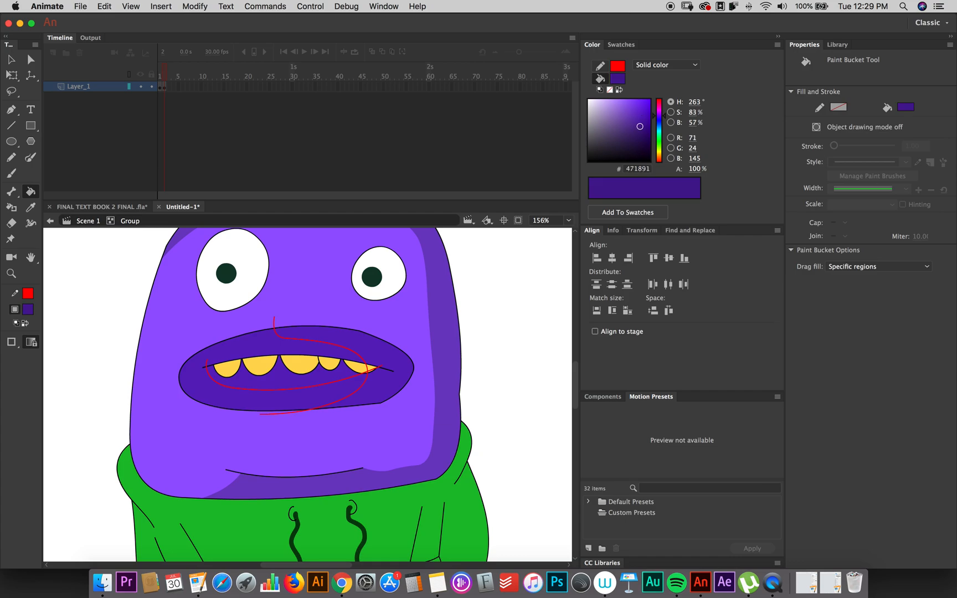
Fill the upper mouth band lighter purple and brush a light purple highlight down the head's left side.
{"action": "left_click", "coordinate": [299, 366]}
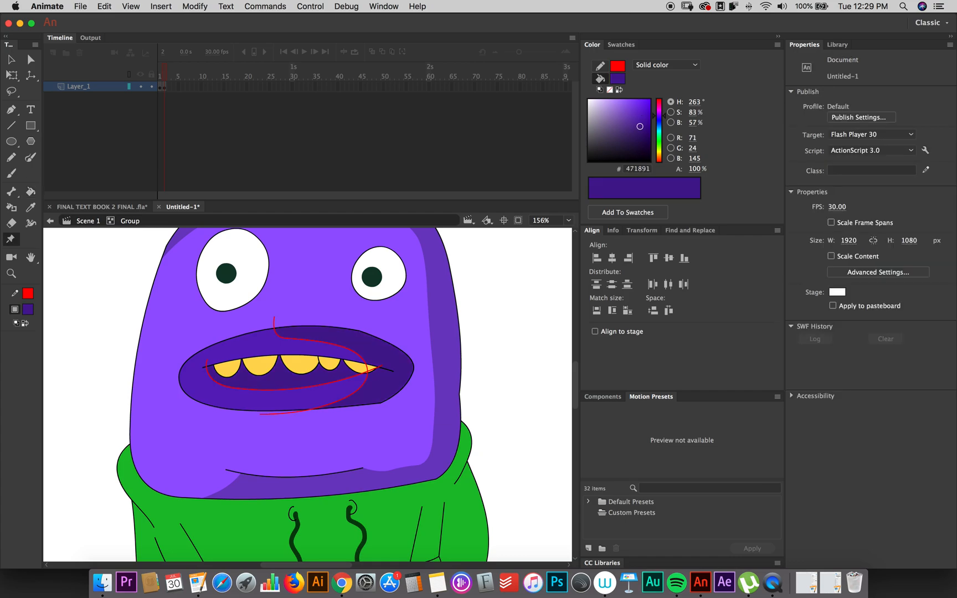
{"action": "left_click", "coordinate": [272, 369]}
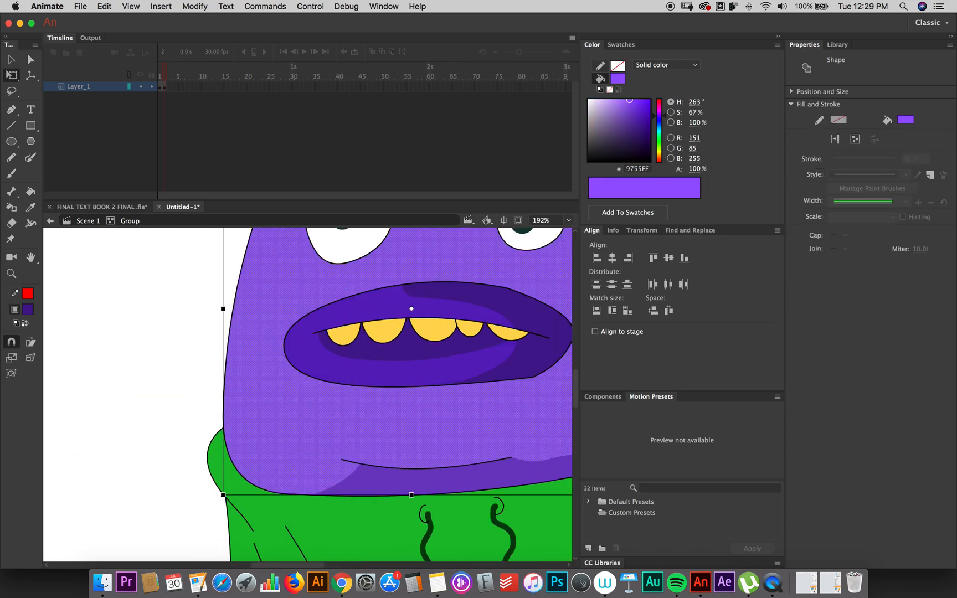
{"action": "left_click", "coordinate": [30, 190]}
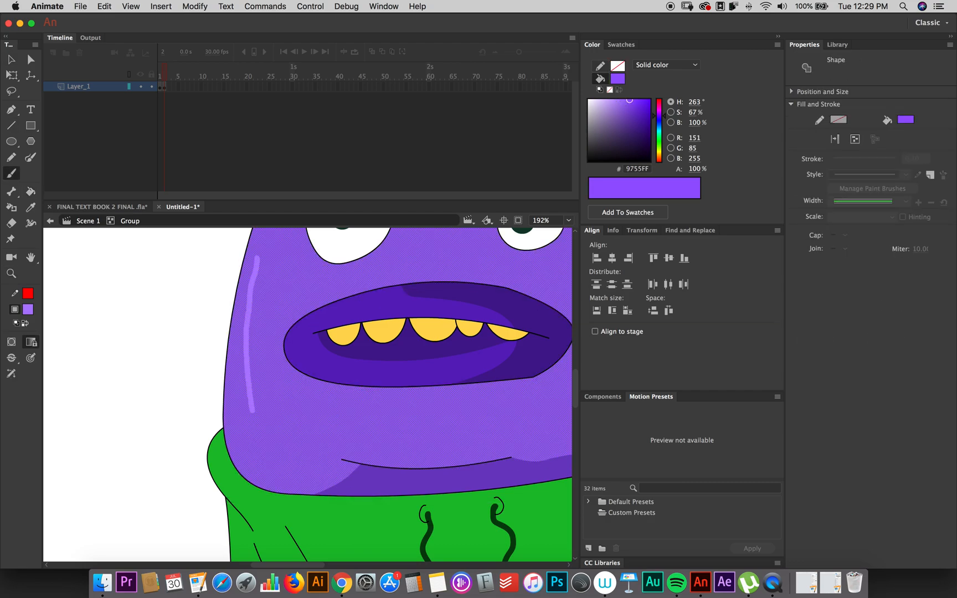
{"action": "left_click", "coordinate": [11, 173]}
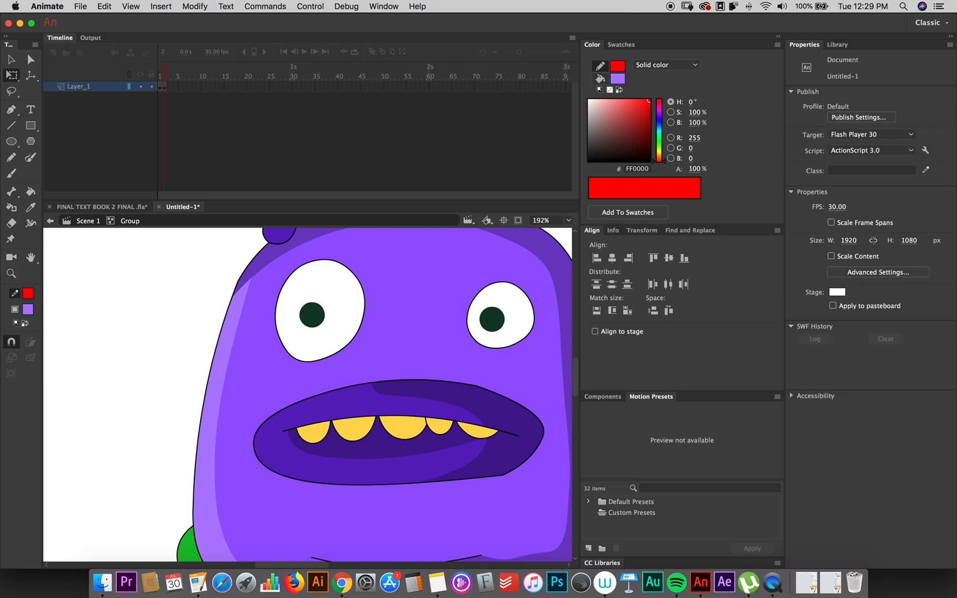
{"action": "left_click", "coordinate": [539, 220]}
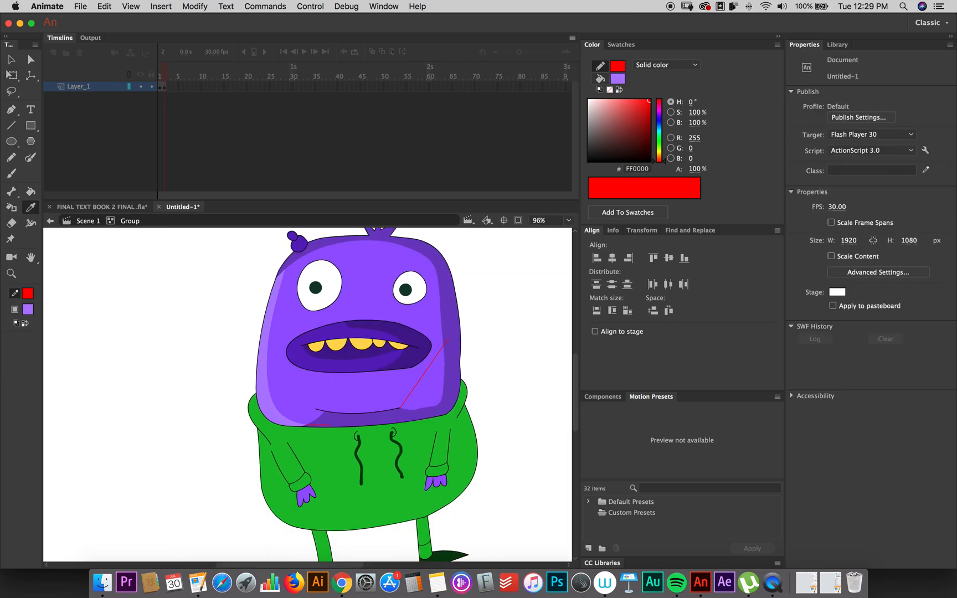
Sample the head's shadow purple, fill the guided area on the lower right edge, then select the whole drawing.
{"action": "left_click", "coordinate": [631, 114]}
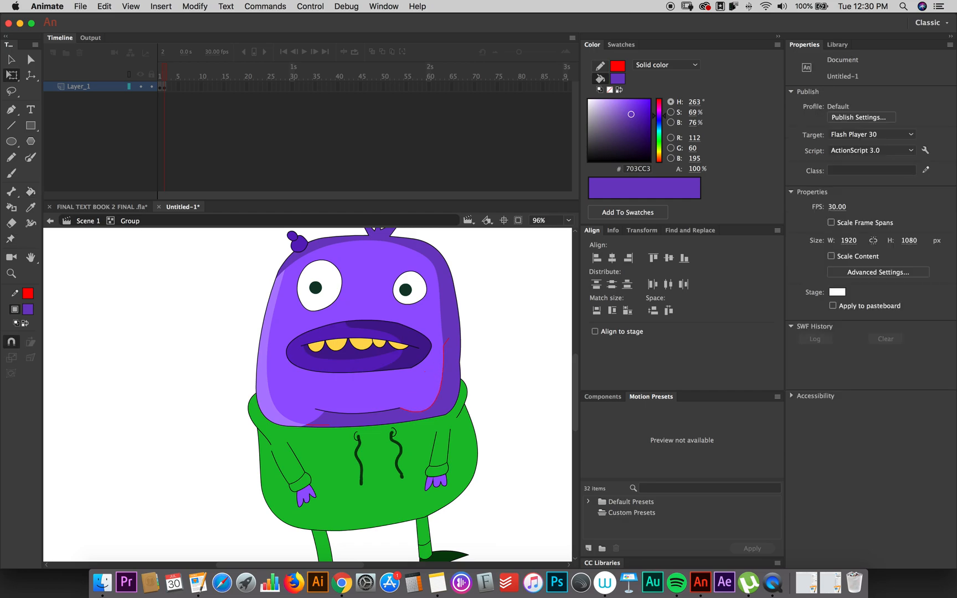
{"action": "left_click", "coordinate": [616, 65]}
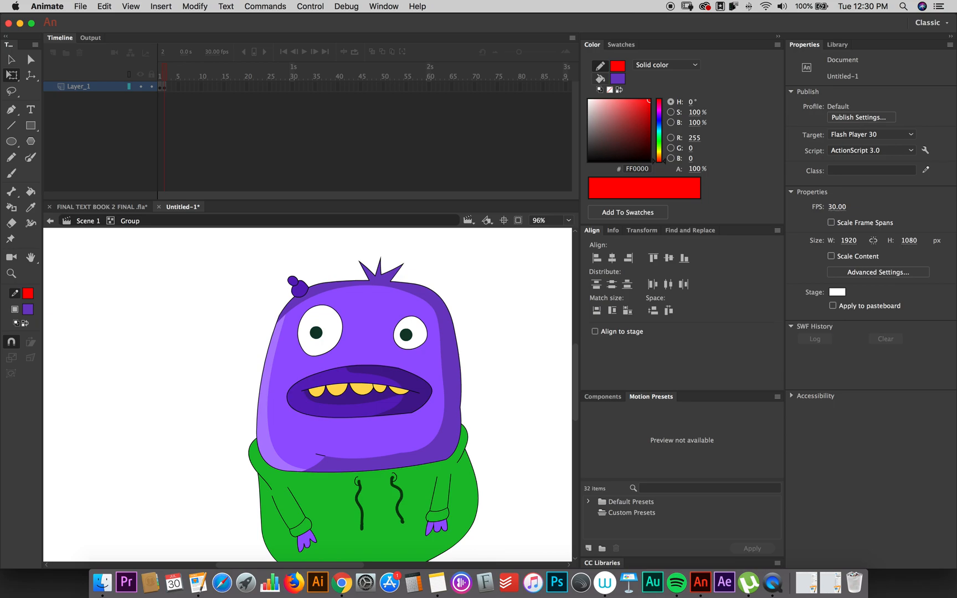
{"action": "left_click", "coordinate": [363, 366]}
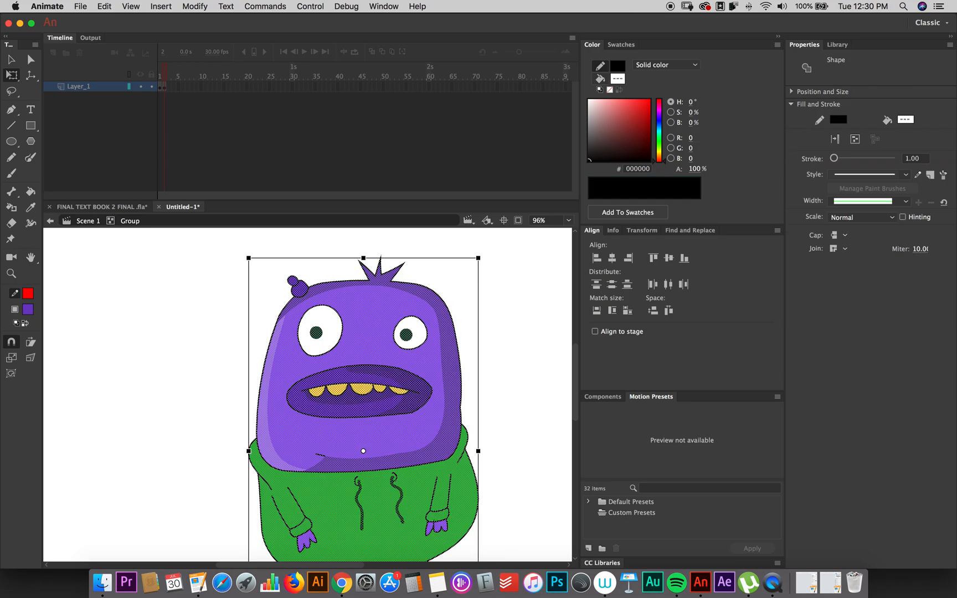